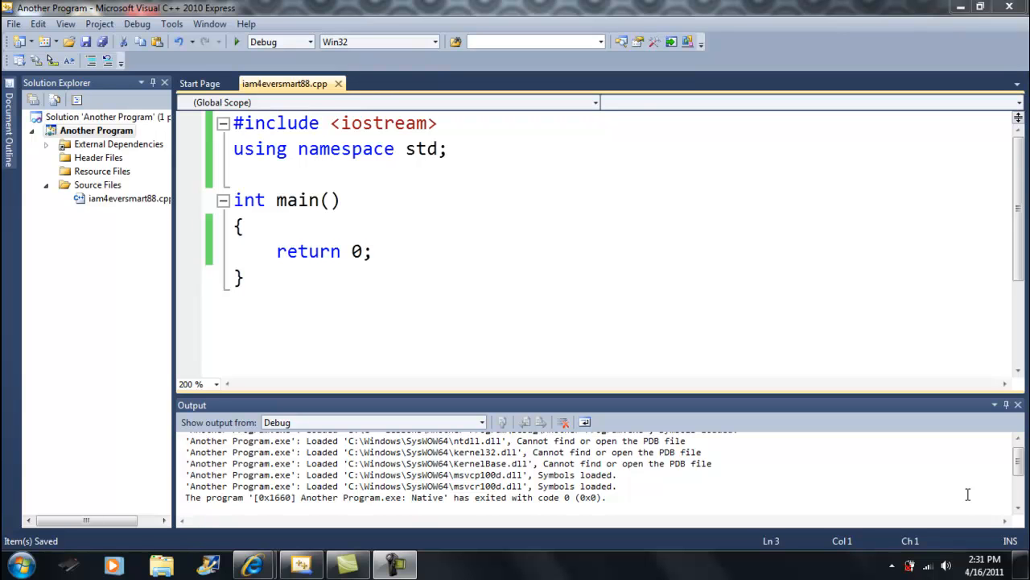
Step: Add a blank line inside main, trying then erasing type names int, double, bool, float
{"action": "key", "text": "enter"}
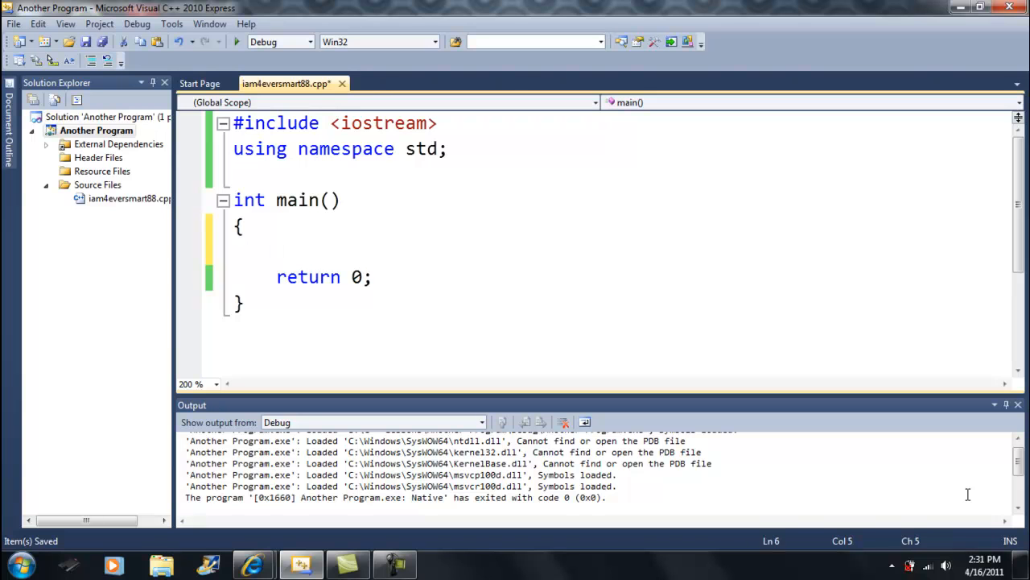
{"action": "type", "text": "in"}
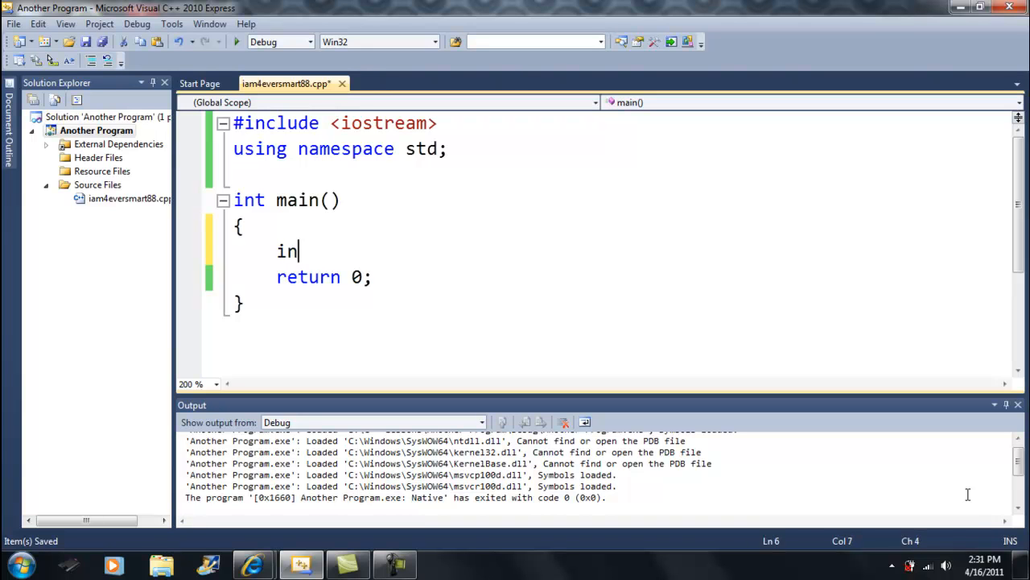
{"action": "key", "text": "Backspace"}
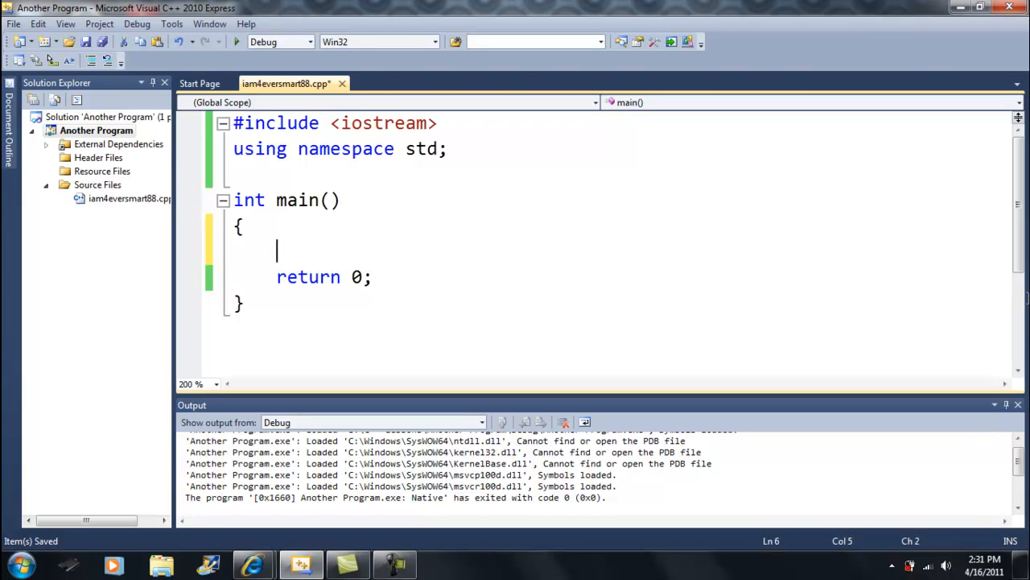
{"action": "type", "text": "dou"}
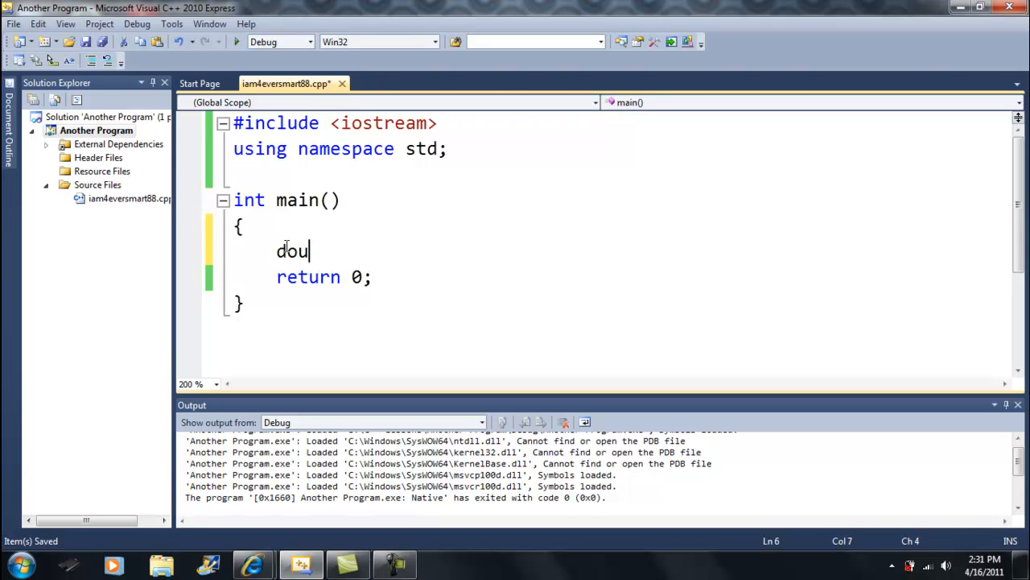
{"action": "type", "text": "bool"}
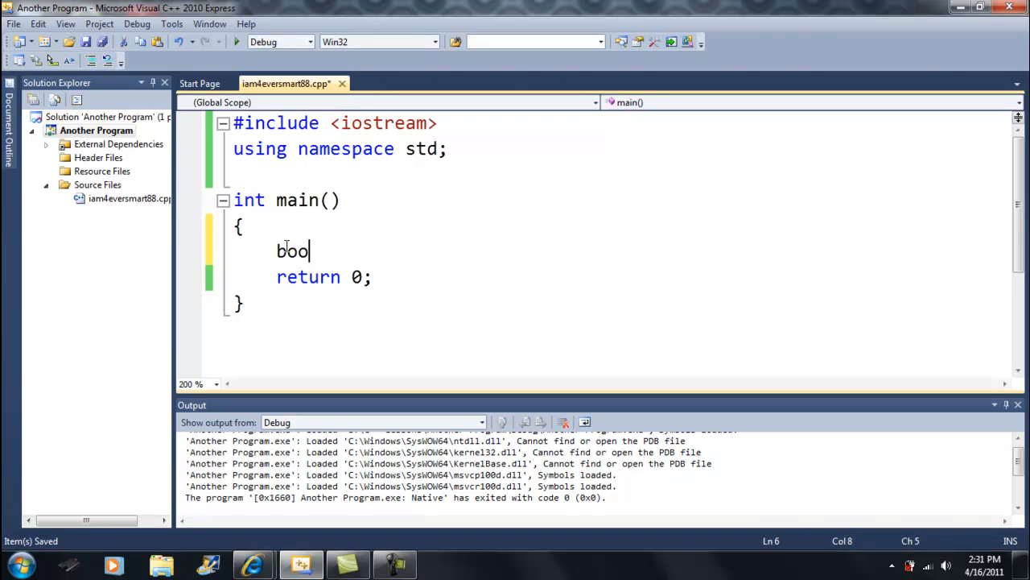
{"action": "type", "text": "floa"}
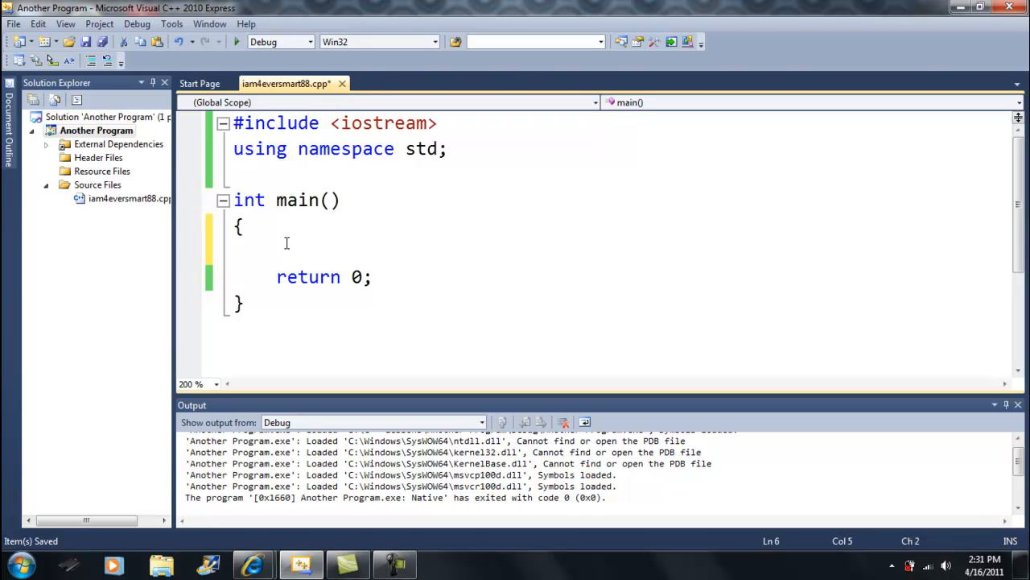
Step: Declare char character = 'z'; inside main and add a blank line below it
{"action": "left_click", "coordinate": [278, 250]}
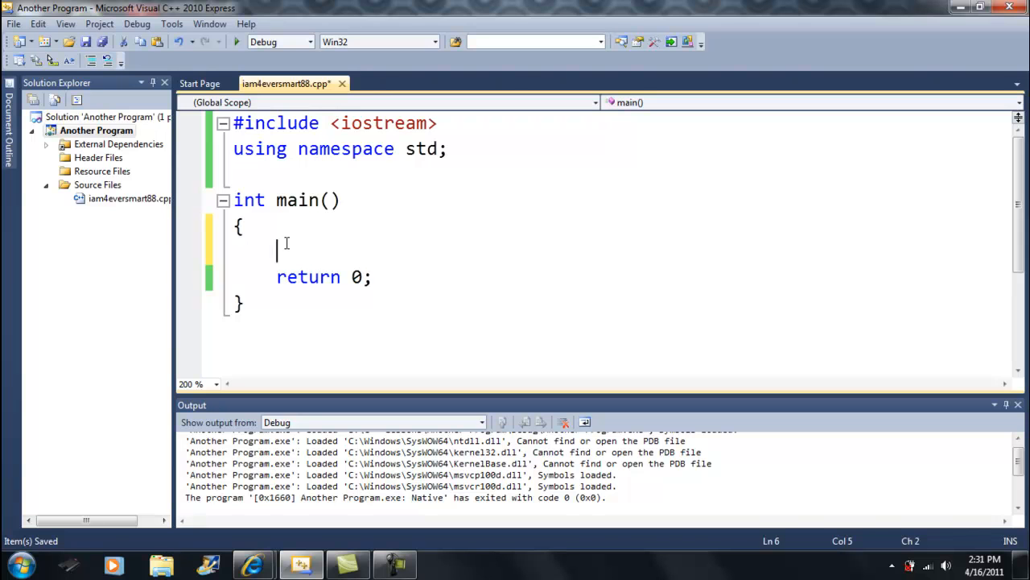
{"action": "type", "text": "cha"}
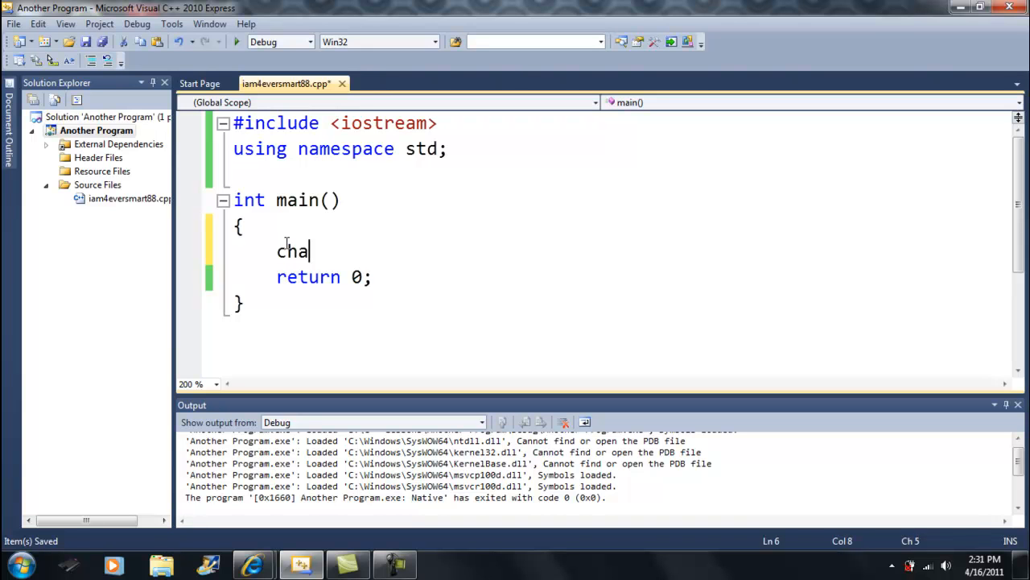
{"action": "type", "text": "r ="}
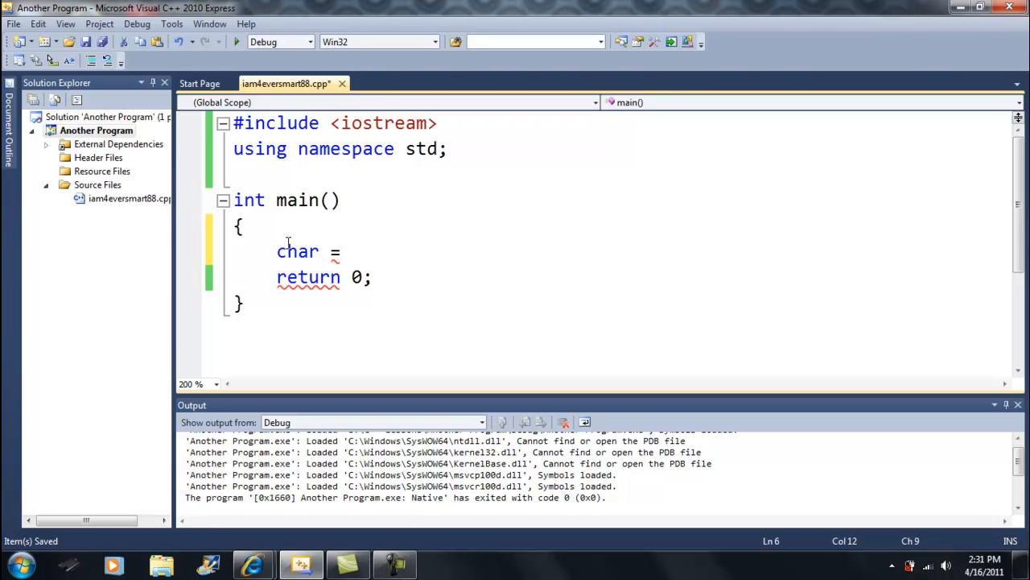
{"action": "type", "text": "'"}
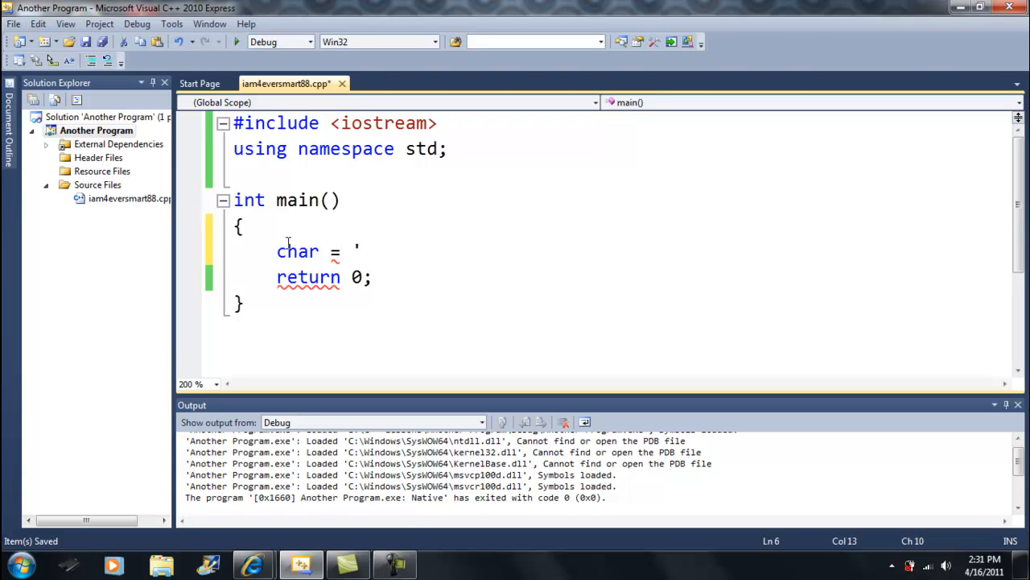
{"action": "type", "text": "z"}
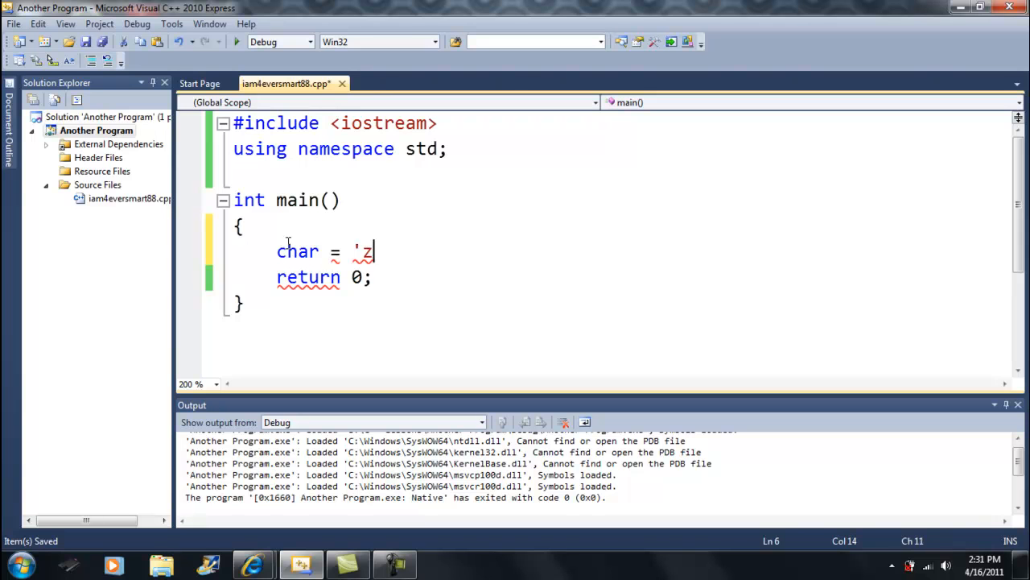
{"action": "type", "text": "';"}
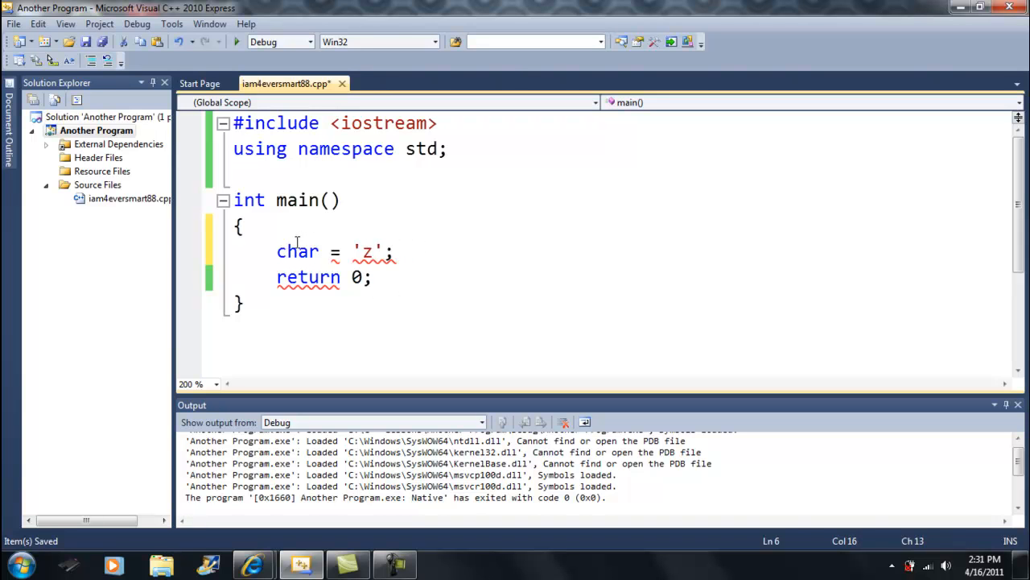
{"action": "left_click", "coordinate": [392, 251]}
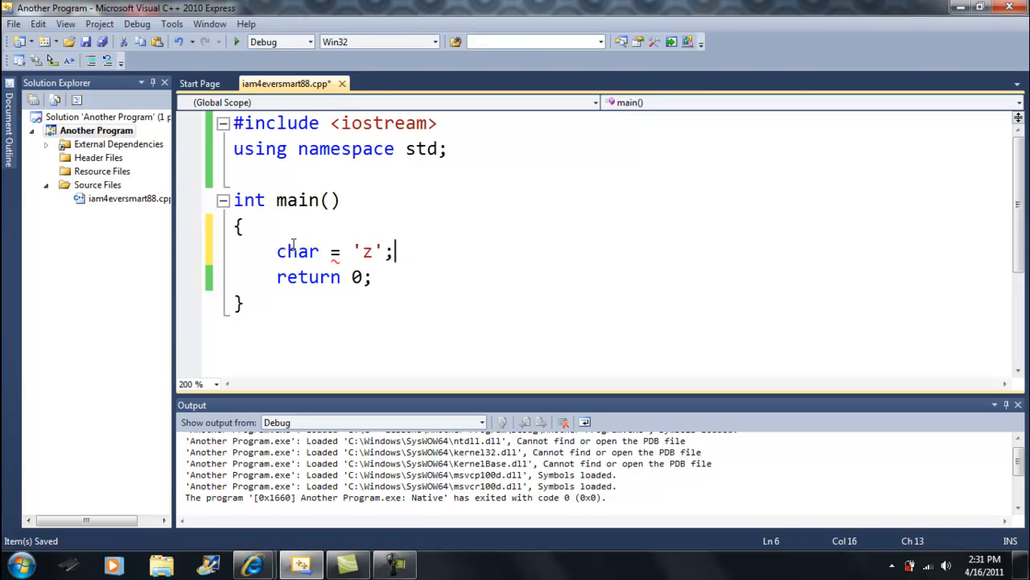
{"action": "left_click", "coordinate": [377, 252]}
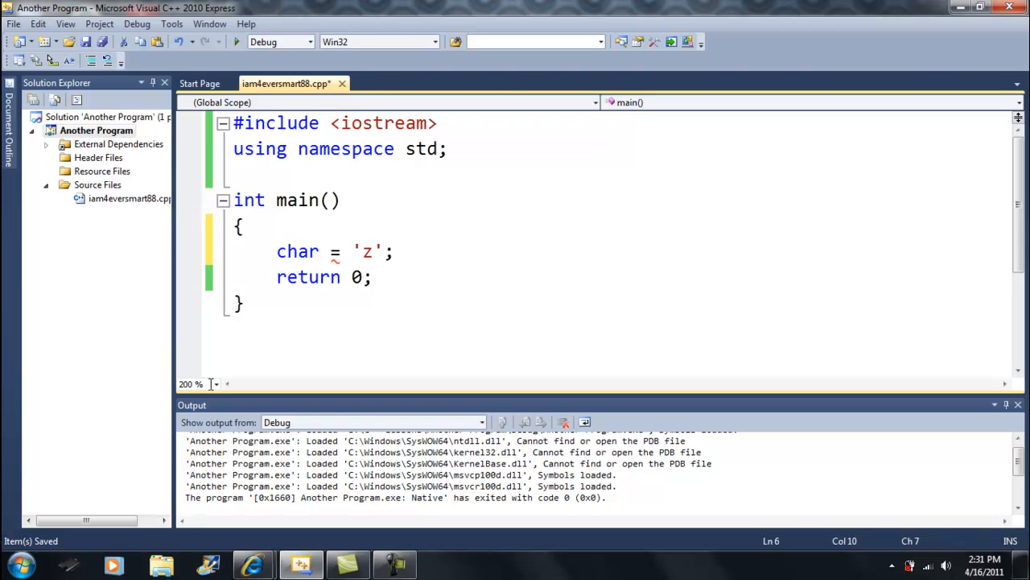
{"action": "type", "text": "c"}
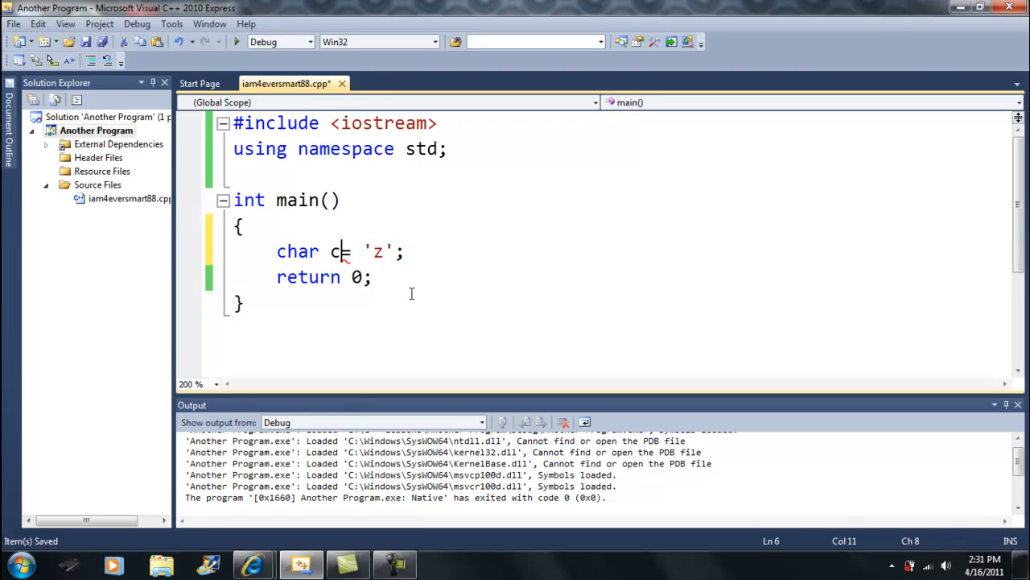
{"action": "type", "text": "haracter"}
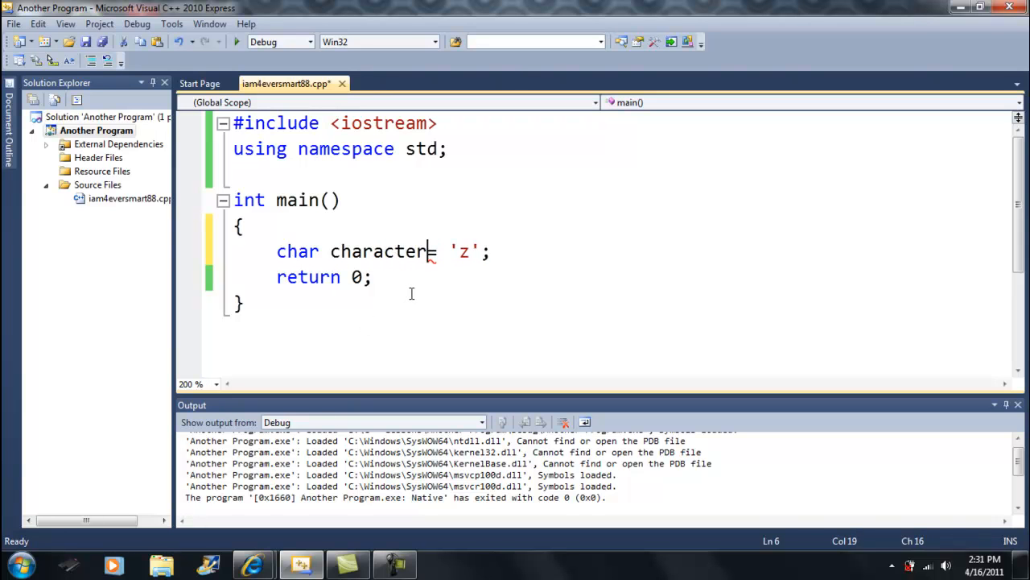
{"action": "double_click", "coordinate": [378, 251]}
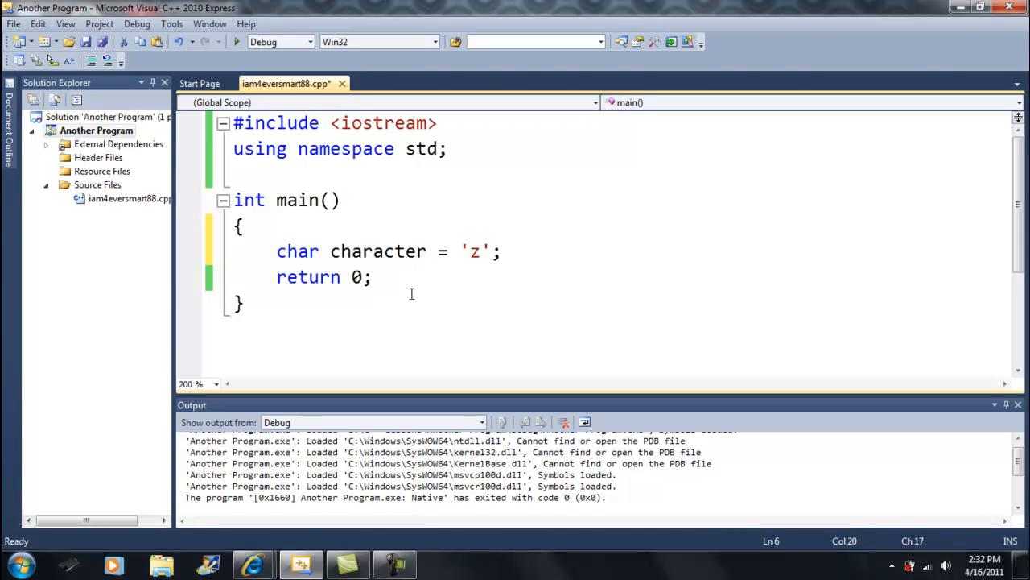
{"action": "key", "text": "Return"}
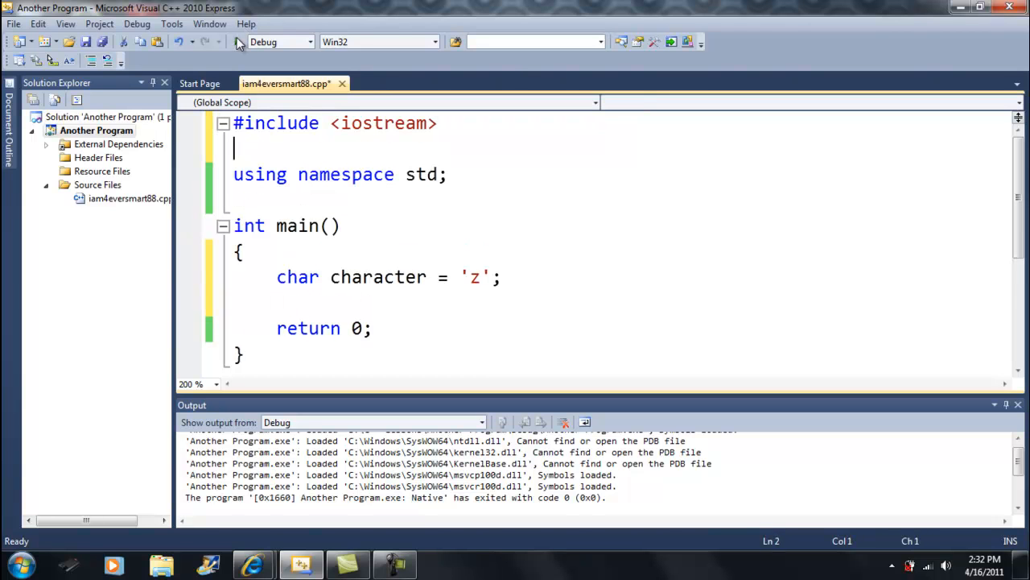
Step: Add #include <string> on a line below #include <iostream>
{"action": "type", "text": "#include <st"}
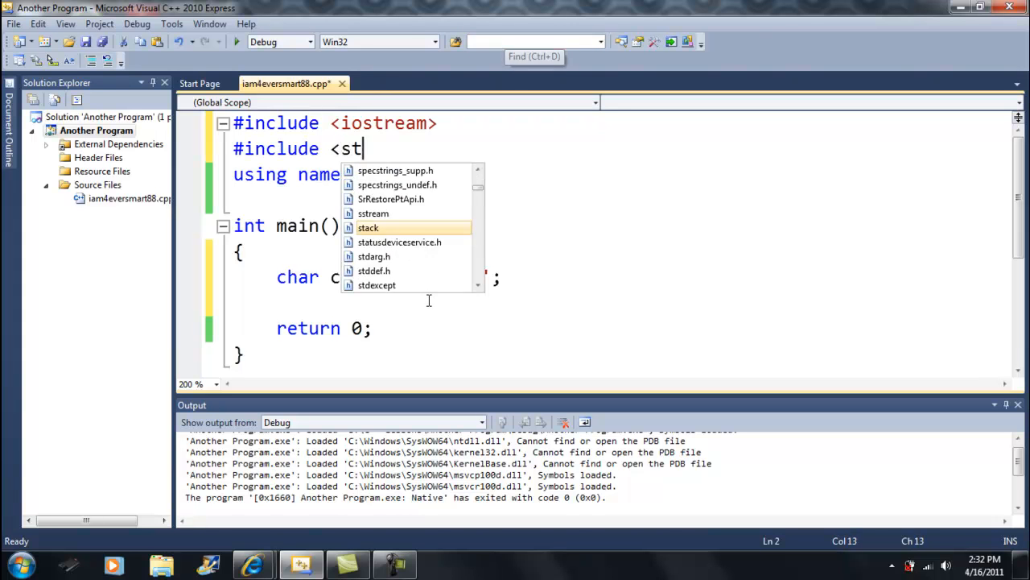
{"action": "type", "text": "ring>"}
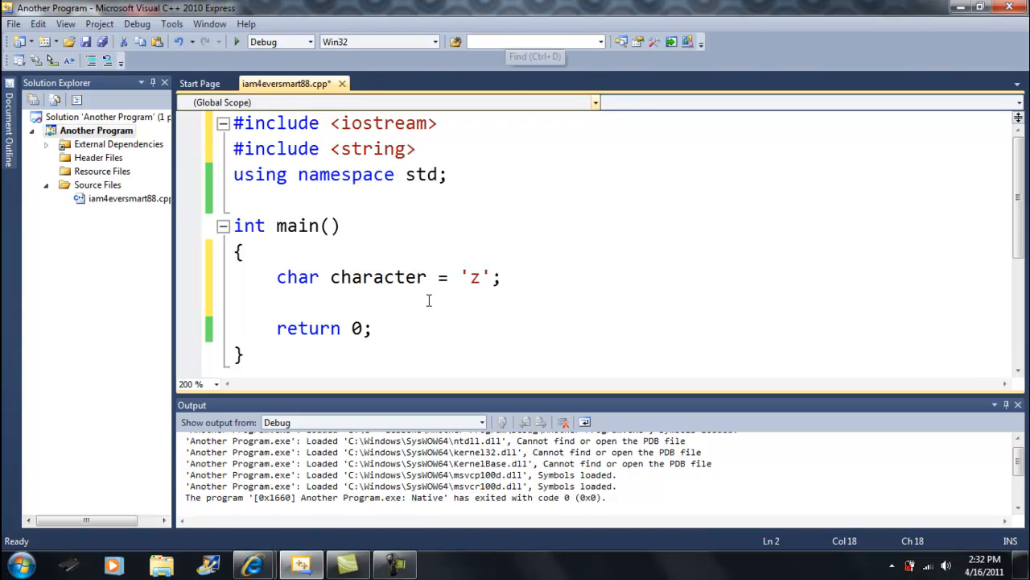
{"action": "left_click", "coordinate": [278, 302]}
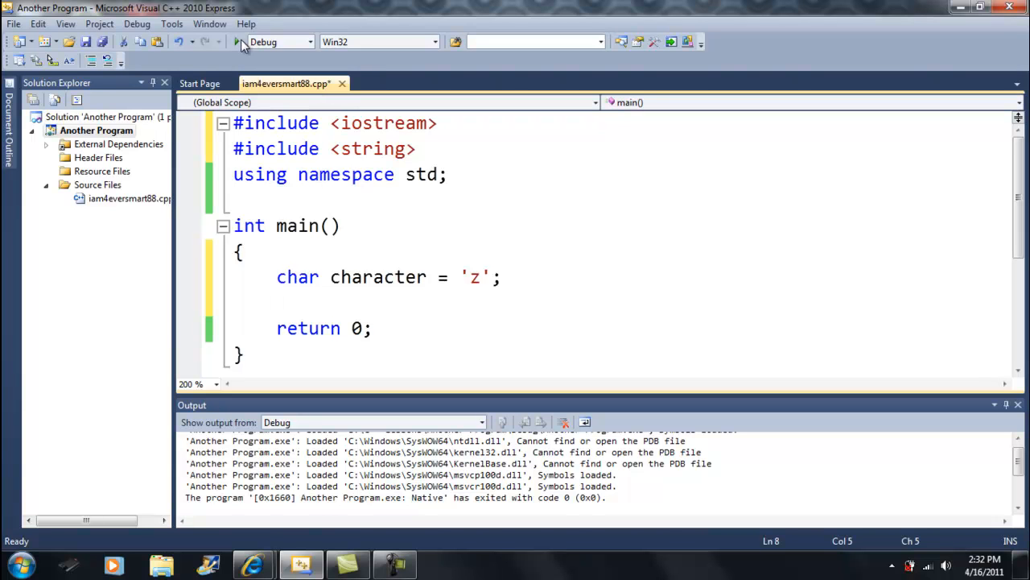
{"action": "mouse_move", "coordinate": [260, 244]}
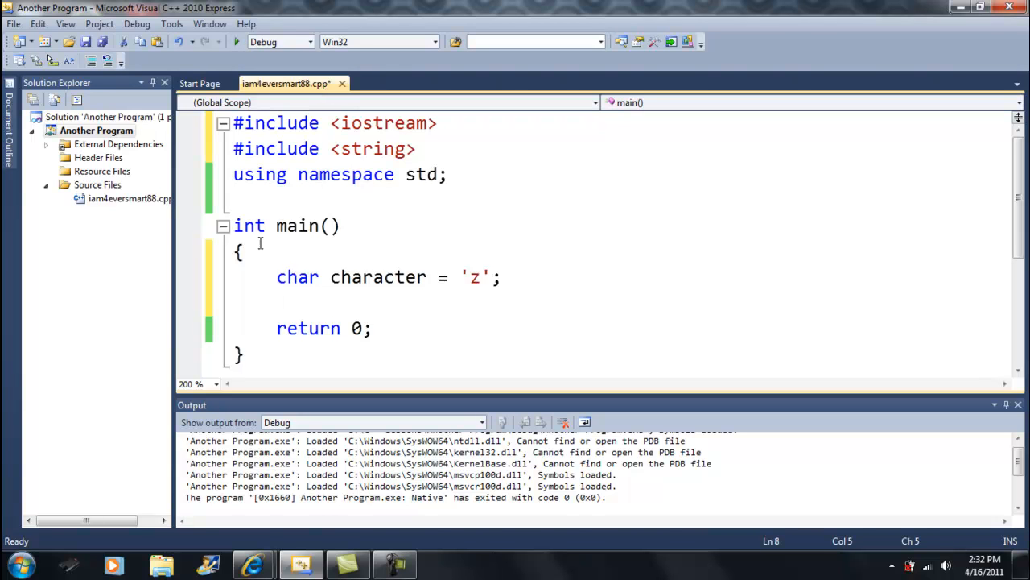
{"action": "mouse_move", "coordinate": [394, 248]}
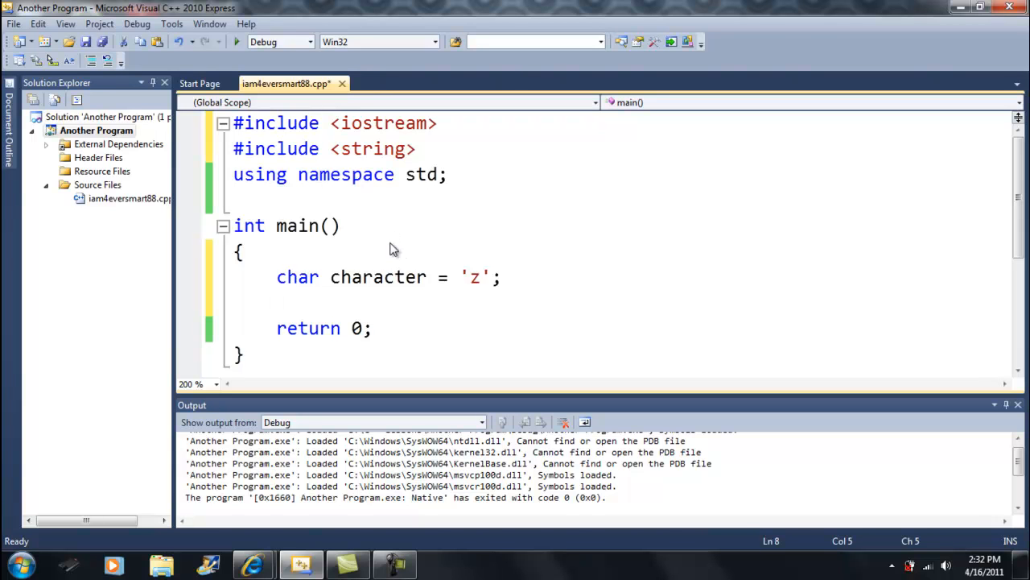
Step: Type string smart = "iam4eversmart88"; on the new line inside main
{"action": "type", "text": "string"}
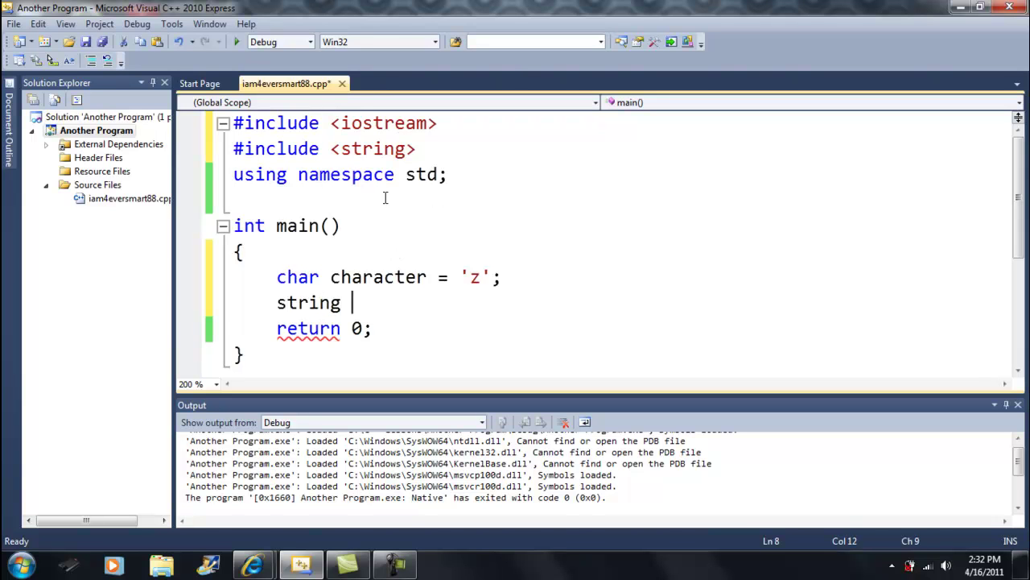
{"action": "type", "text": "smar"}
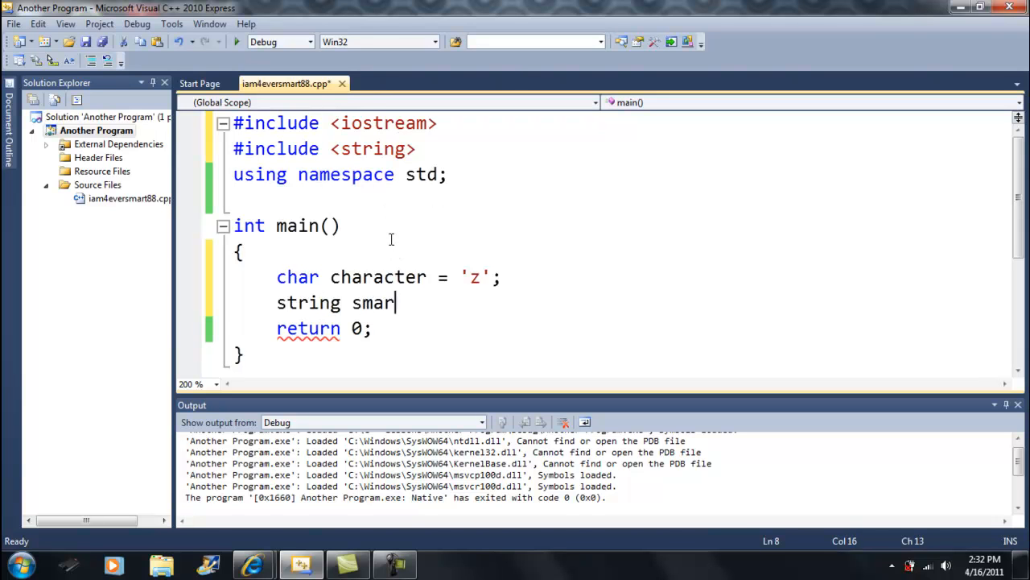
{"action": "type", "text": "t ="}
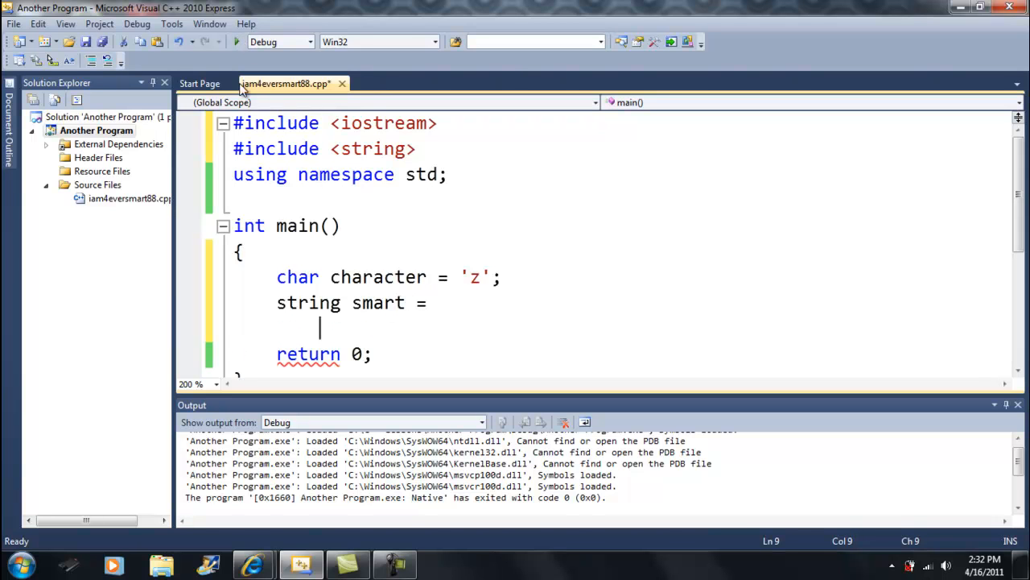
{"action": "key", "text": "Backspace"}
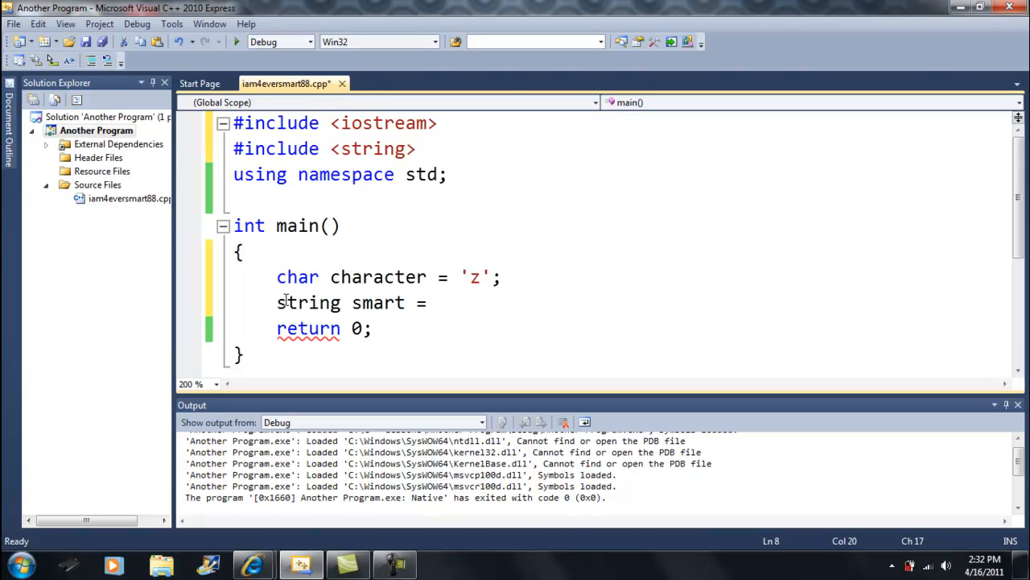
{"action": "type", "text": "\"iam4evers"}
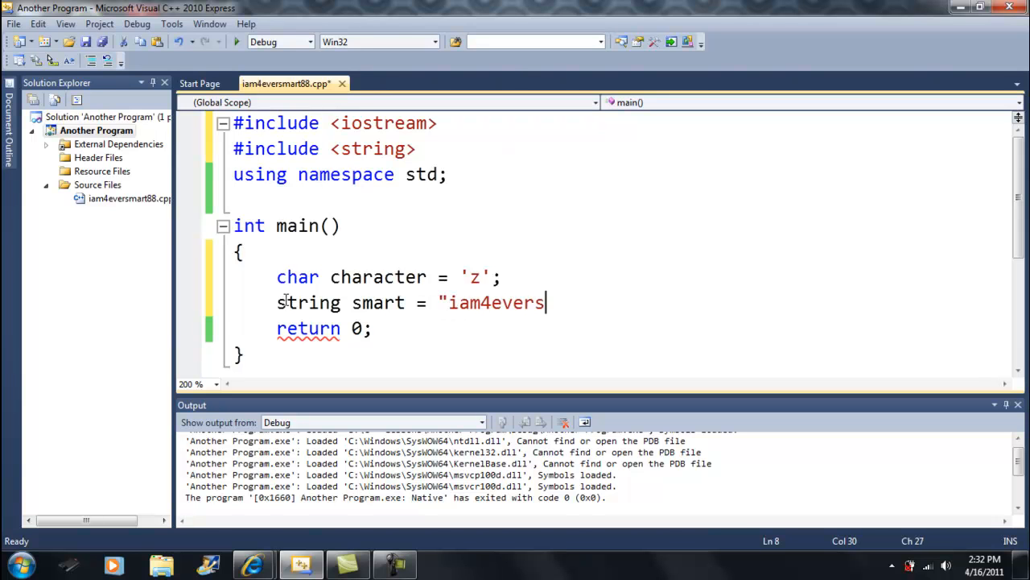
{"action": "type", "text": "mart88\""}
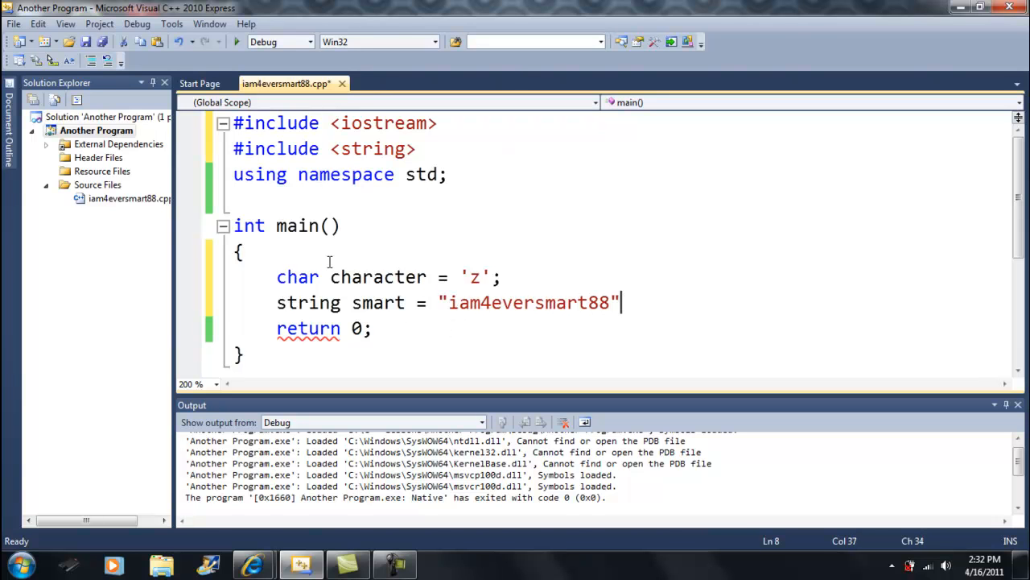
{"action": "type", "text": ";"}
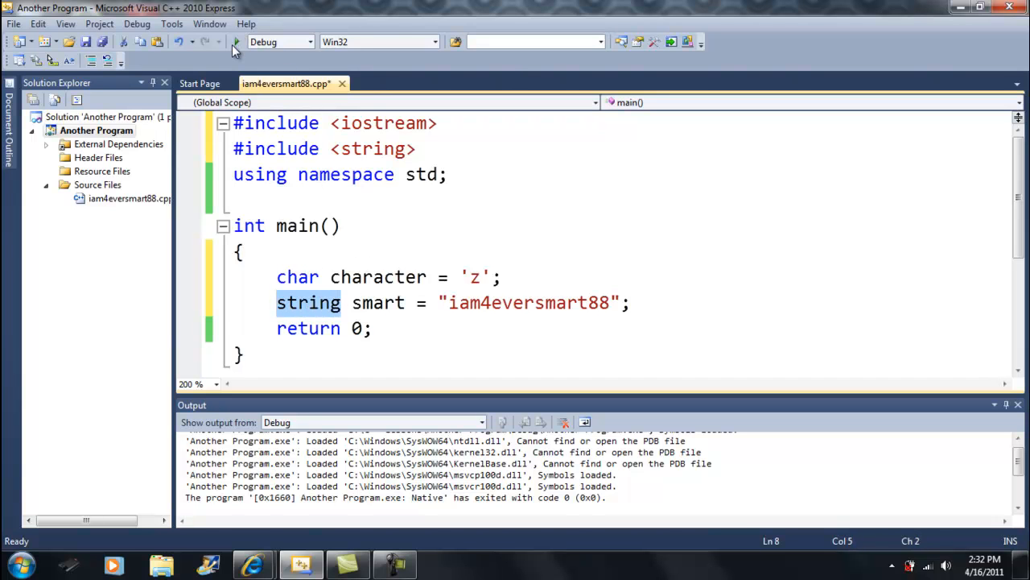
{"action": "mouse_move", "coordinate": [668, 287]}
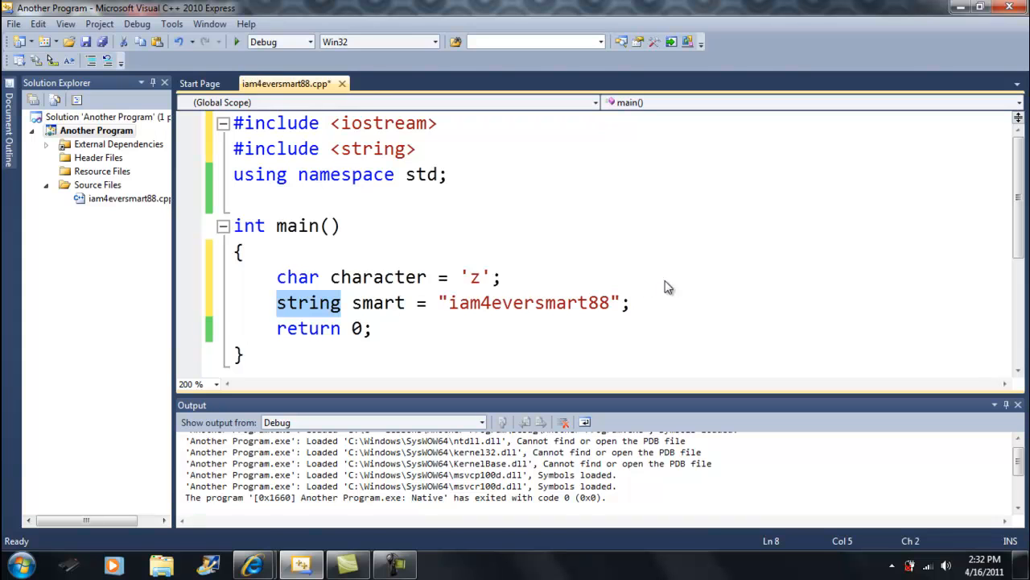
{"action": "mouse_move", "coordinate": [408, 256]}
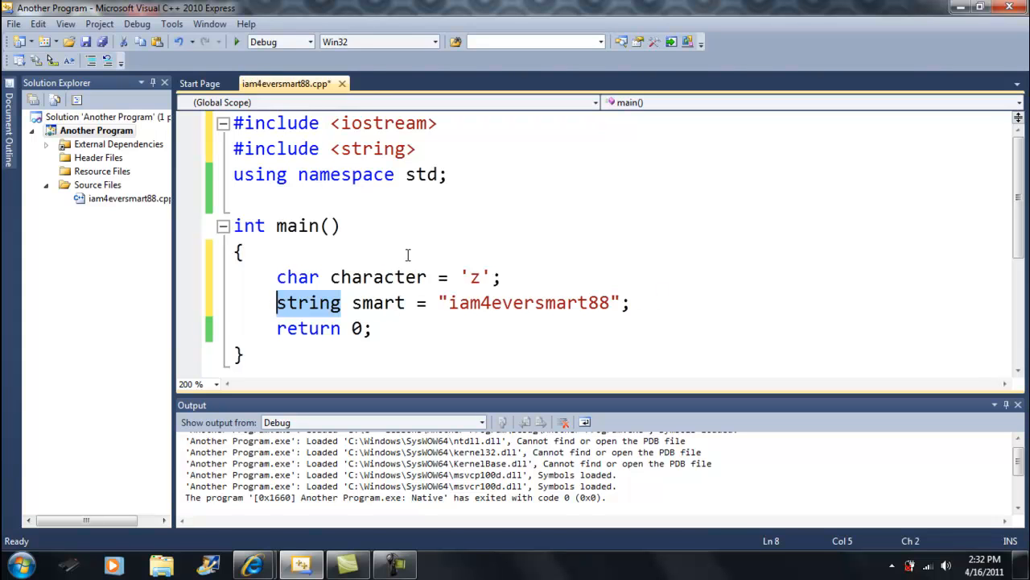
{"action": "mouse_move", "coordinate": [436, 246]}
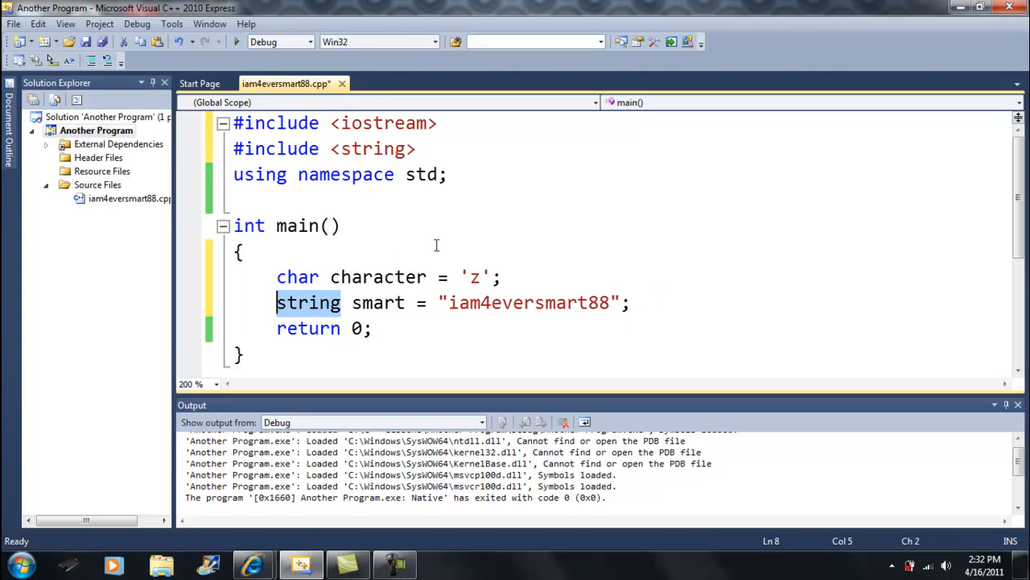
{"action": "mouse_move", "coordinate": [365, 246]}
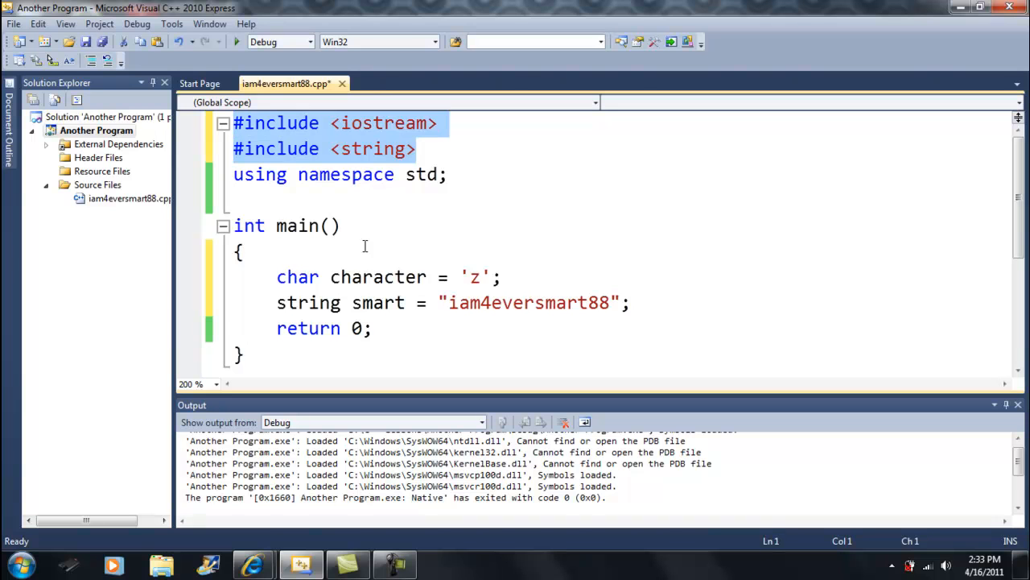
{"action": "mouse_move", "coordinate": [426, 239]}
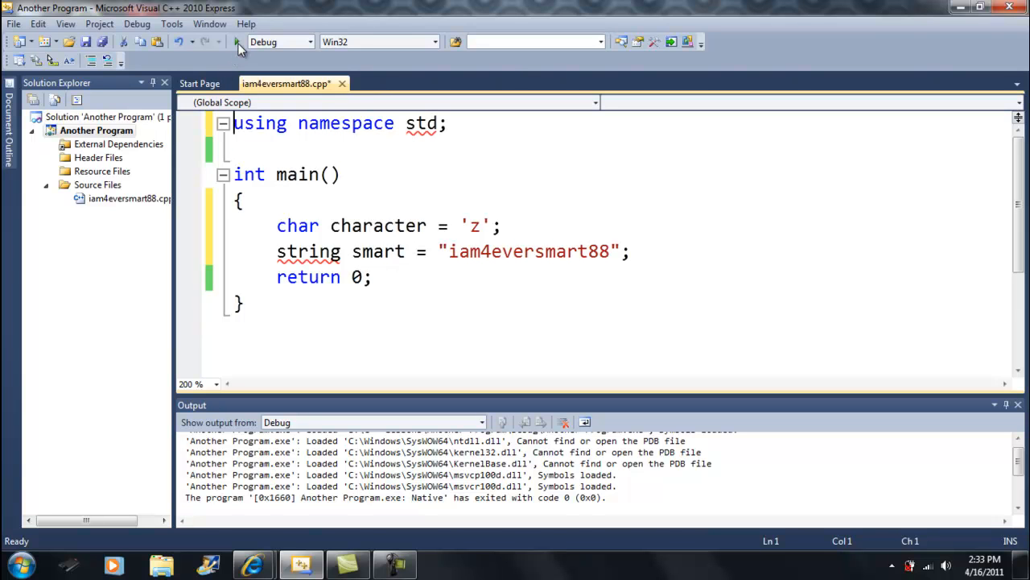
{"action": "mouse_move", "coordinate": [422, 244]}
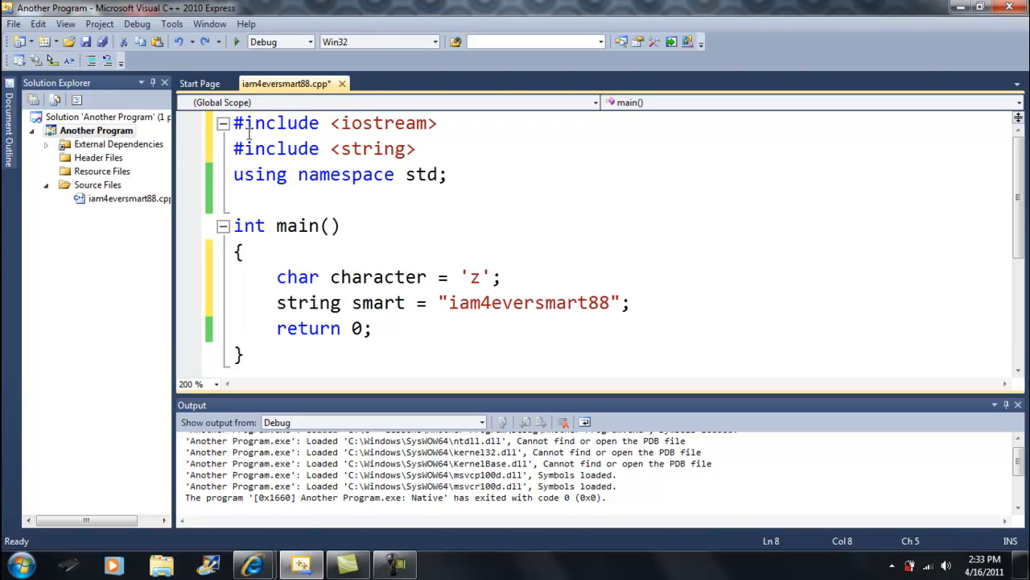
Step: Begin a cout << smart statement on a new line below the declaration
{"action": "left_click", "coordinate": [632, 302]}
{"action": "type", "text": "cout"}
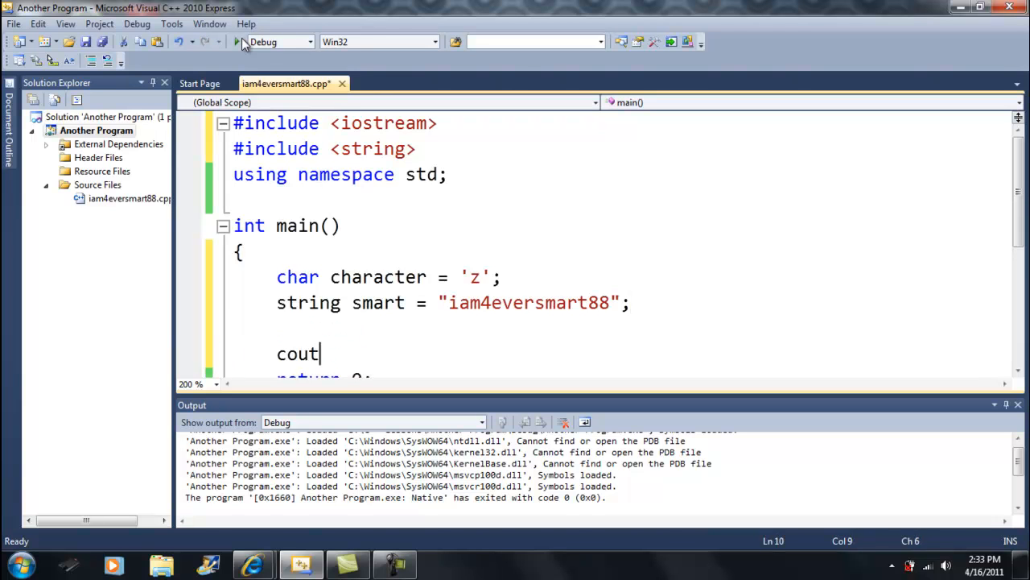
{"action": "type", "text": "<< smart"}
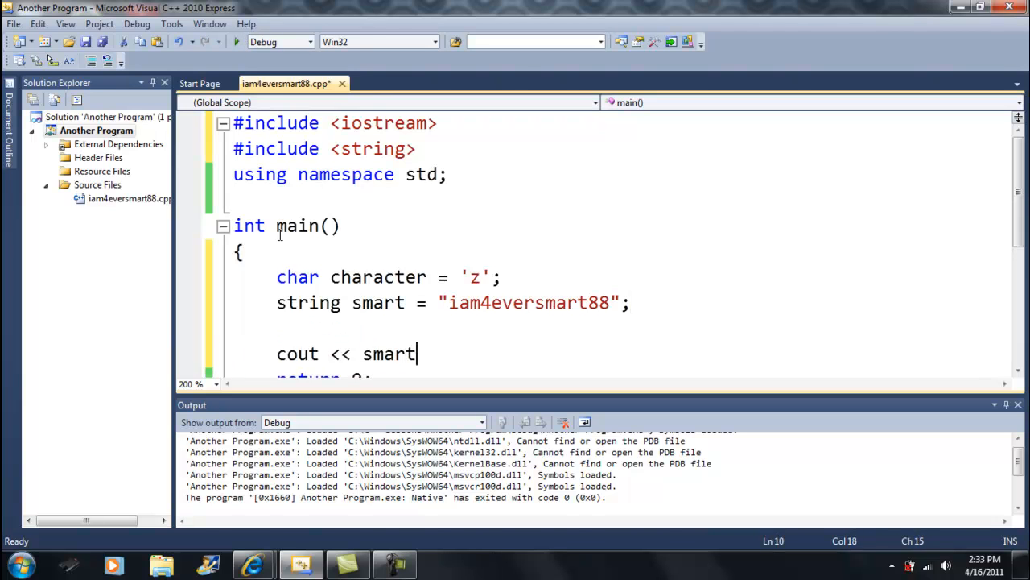
Step: End the cout line with a semicolon, add cin.get();, and run via Start Debugging
{"action": "type", "text": ";"}
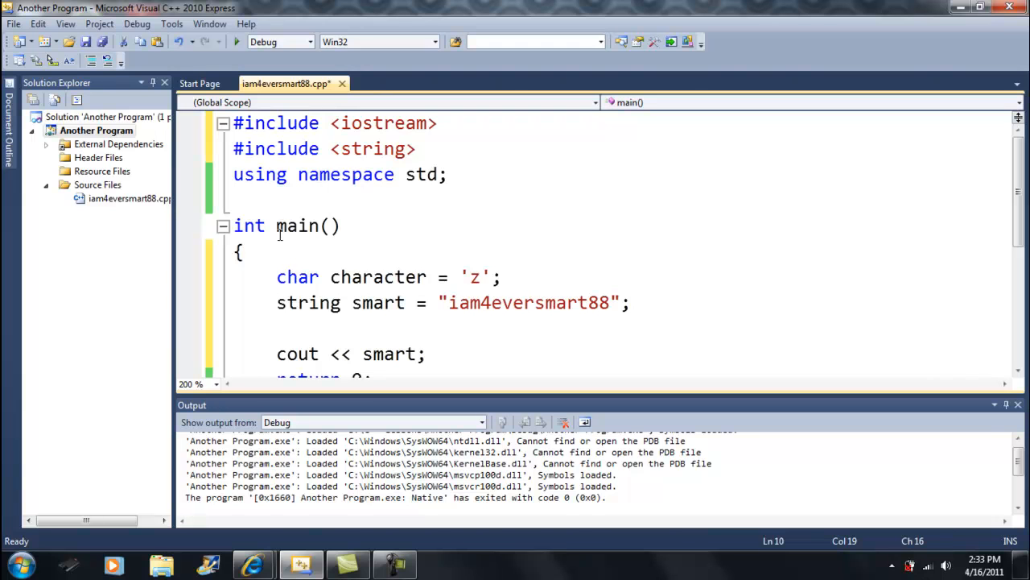
{"action": "left_click", "coordinate": [236, 41]}
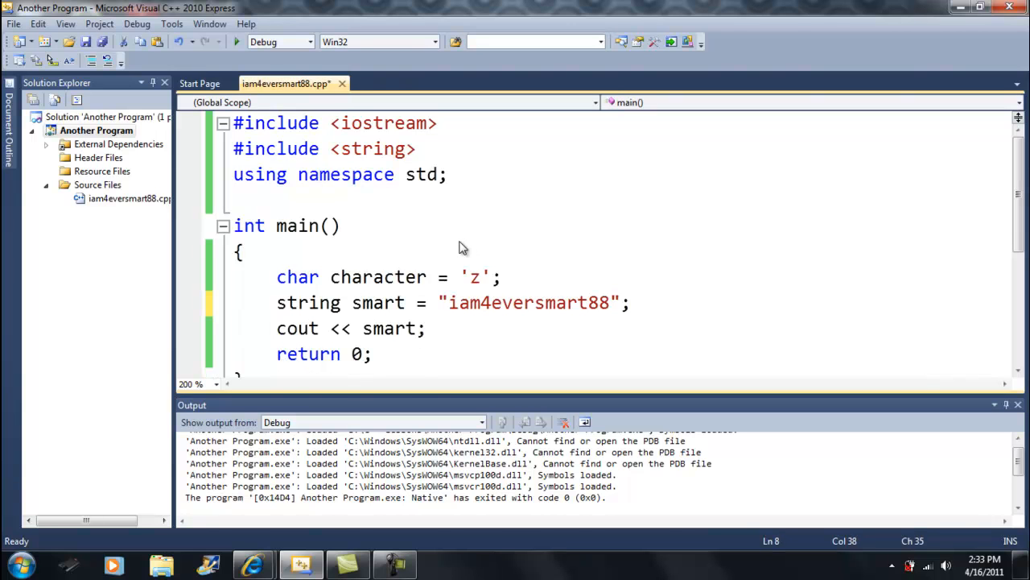
{"action": "type", "text": "cin."}
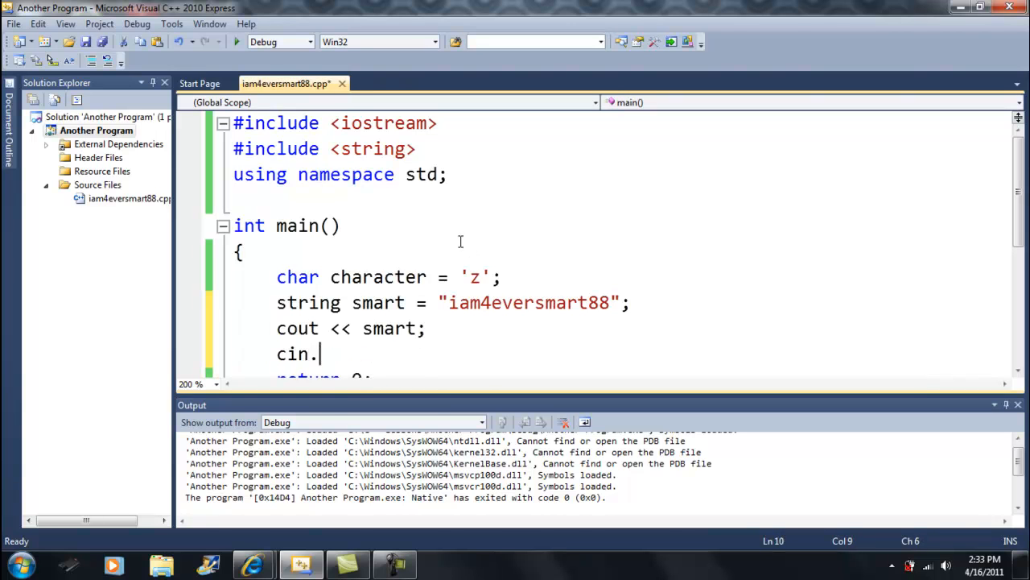
{"action": "type", "text": "get();"}
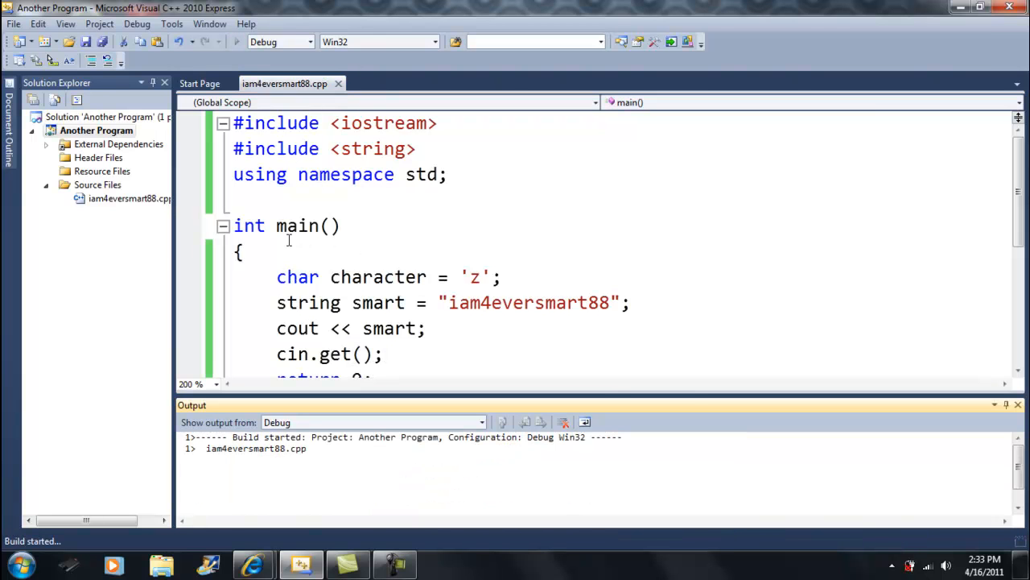
{"action": "left_click", "coordinate": [234, 42]}
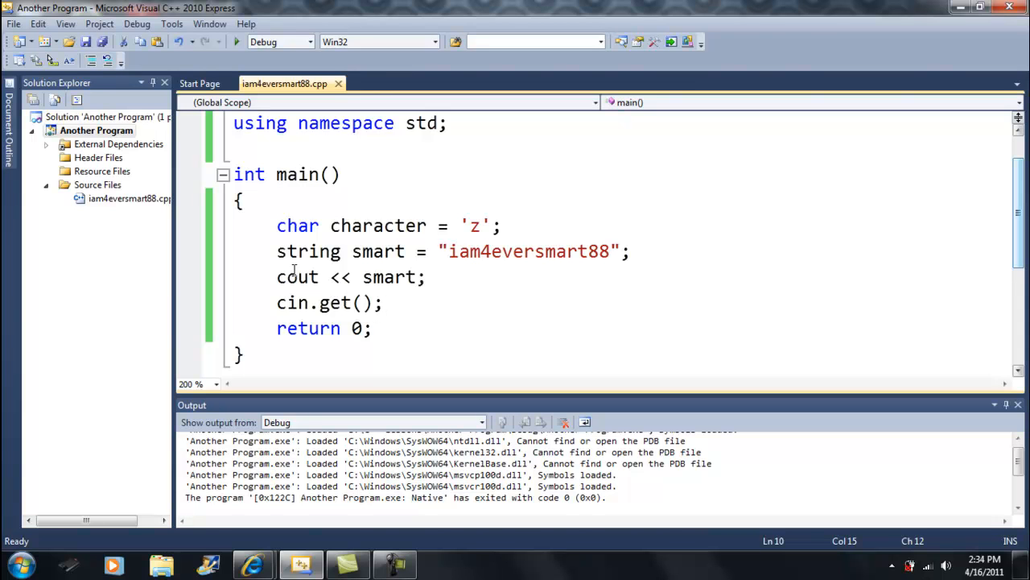
Step: Replace smart's text with "Hi" and append intro = "World" to the declaration
{"action": "left_click", "coordinate": [383, 303]}
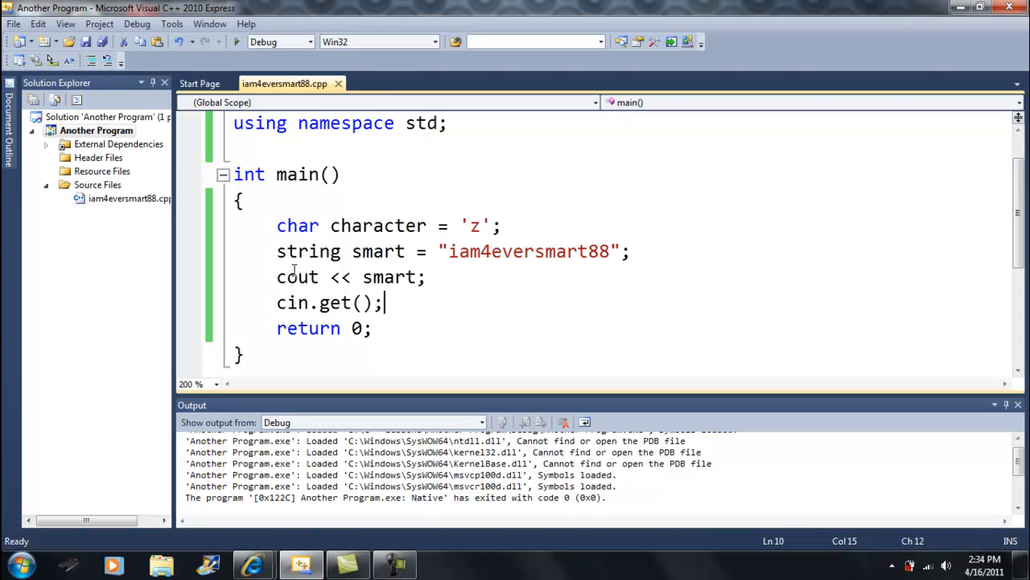
{"action": "double_click", "coordinate": [527, 252]}
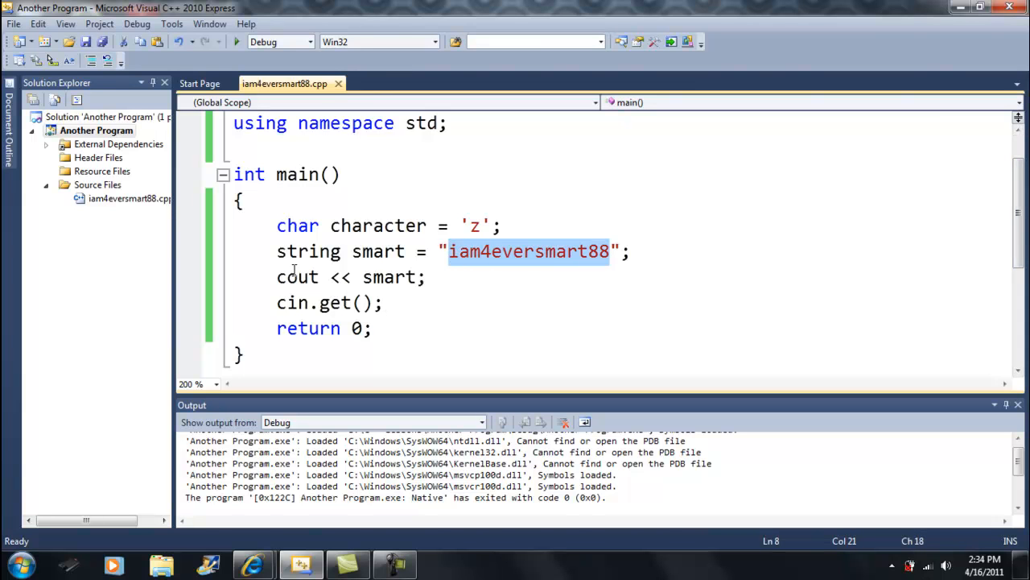
{"action": "type", "text": "H"}
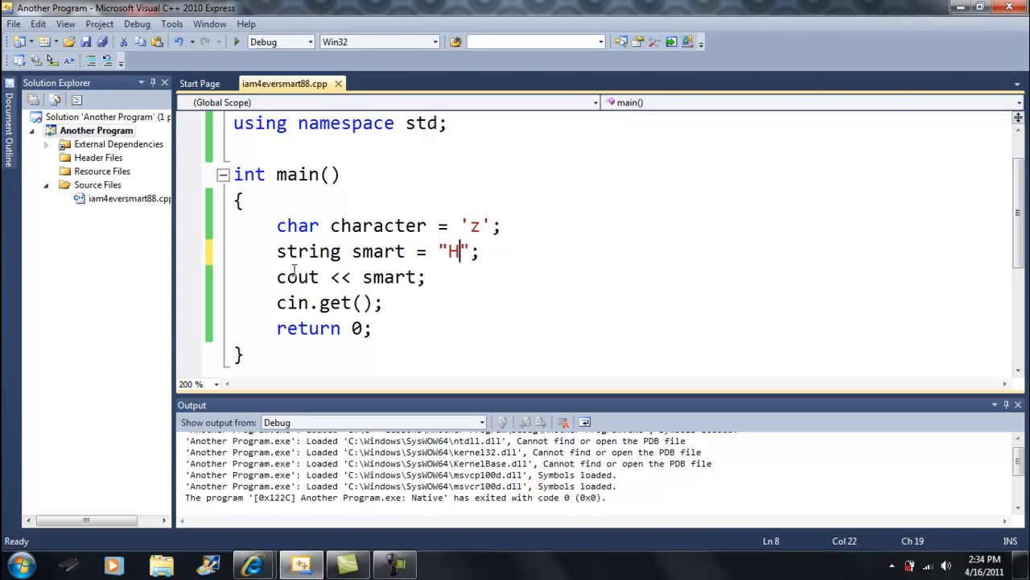
{"action": "type", "text": "i"}
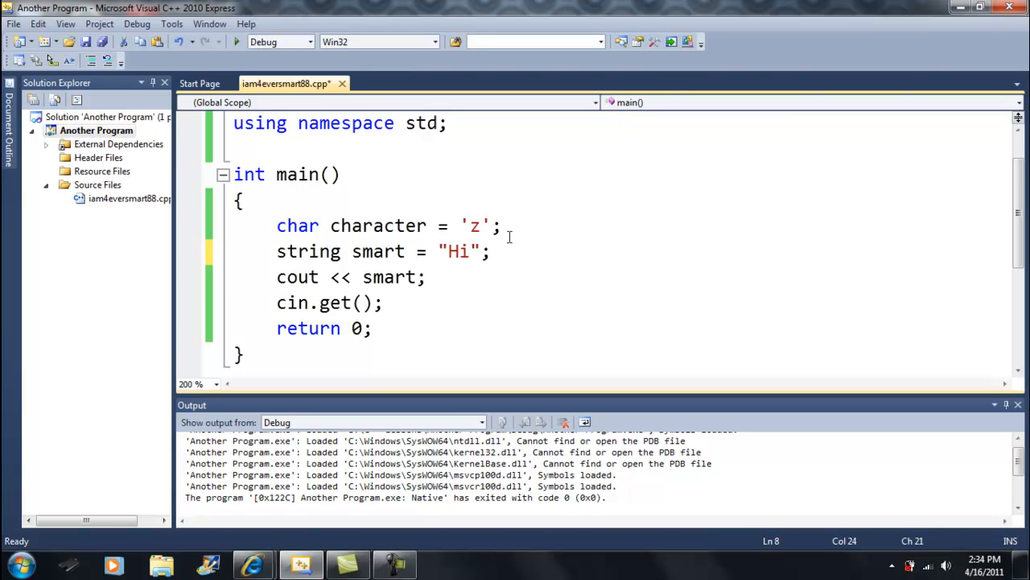
{"action": "type", "text": "\", \""}
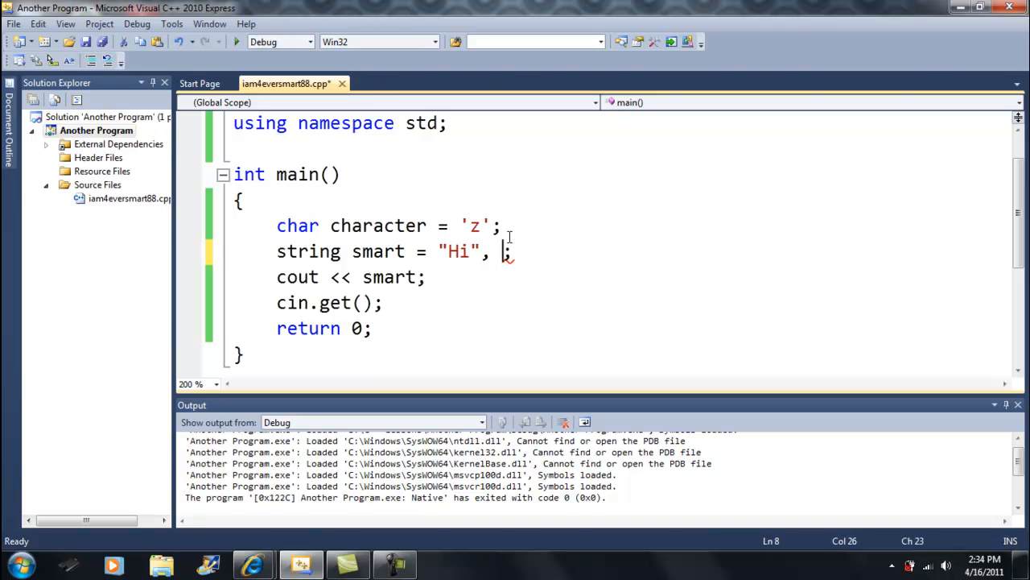
{"action": "type", "text": "int"}
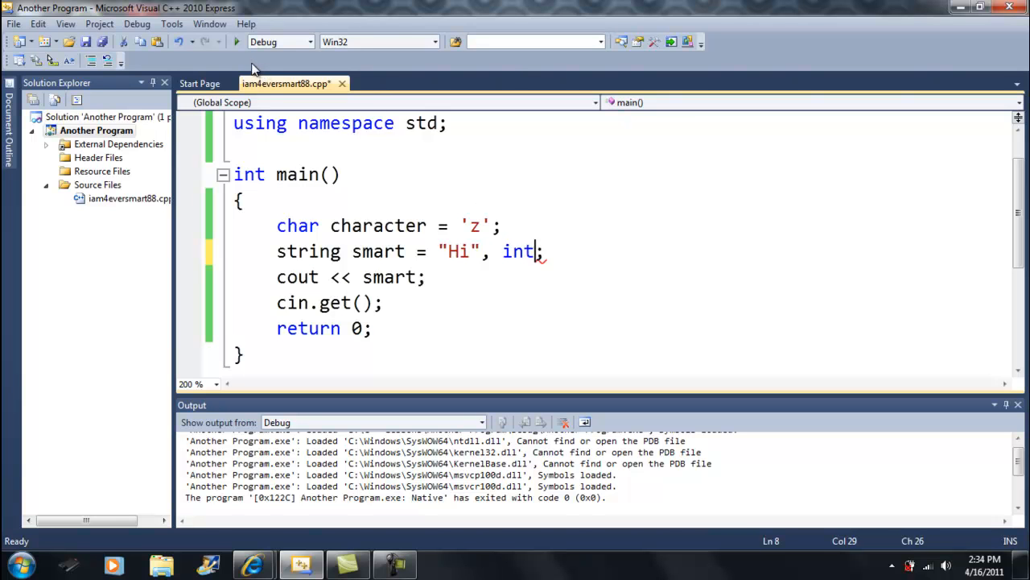
{"action": "type", "text": "ro"}
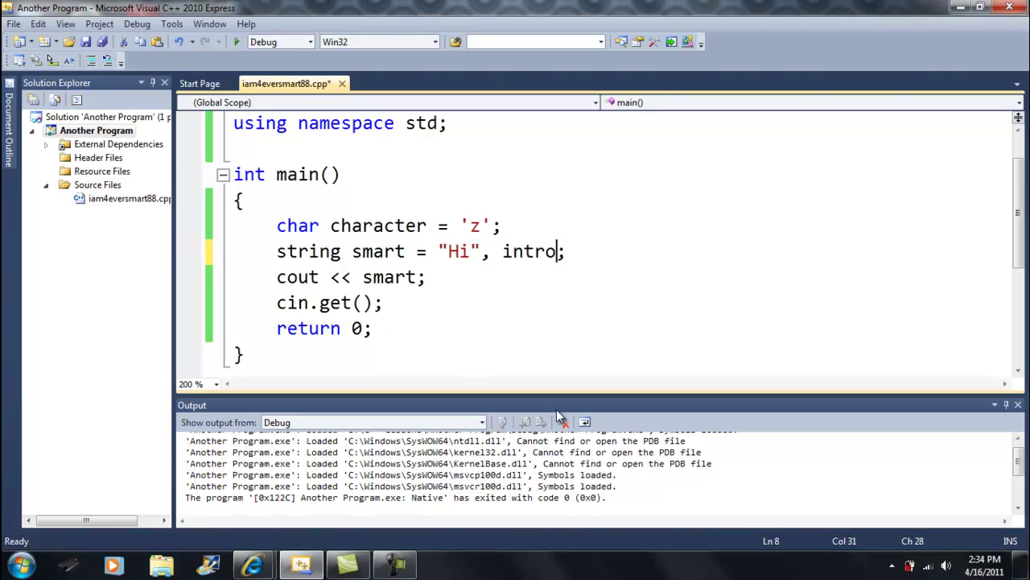
{"action": "type", "text": "= \"\""}
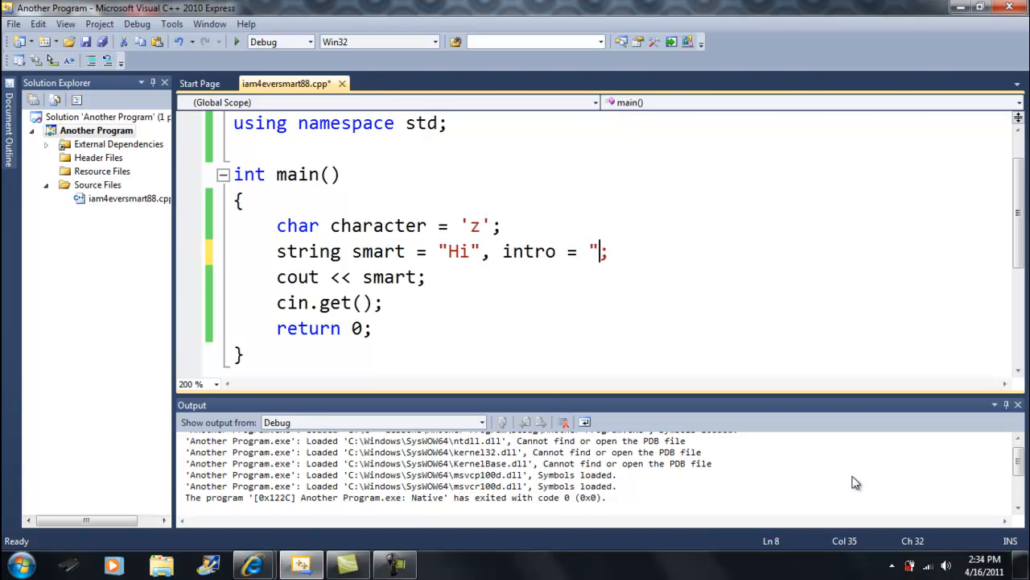
{"action": "type", "text": "World"}
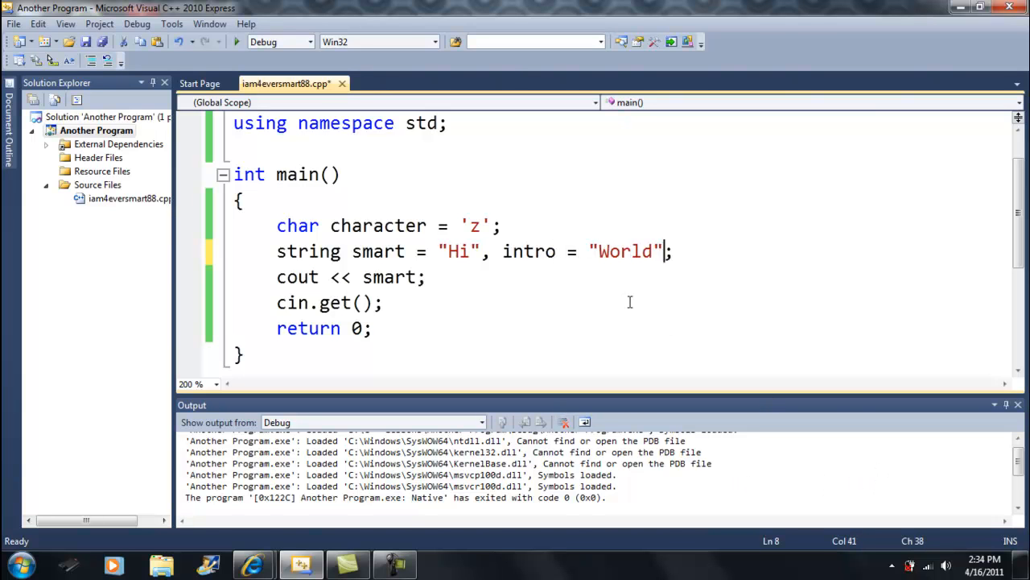
{"action": "left_click", "coordinate": [429, 277]}
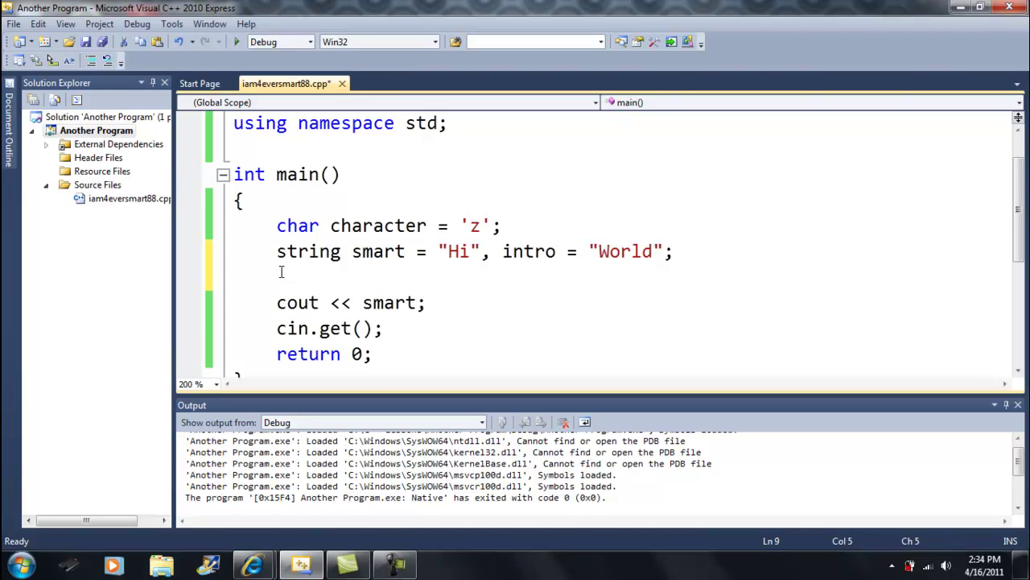
Step: Add string a to the declaration and assign a= smart + intro; below it
{"action": "type", "text": ","}
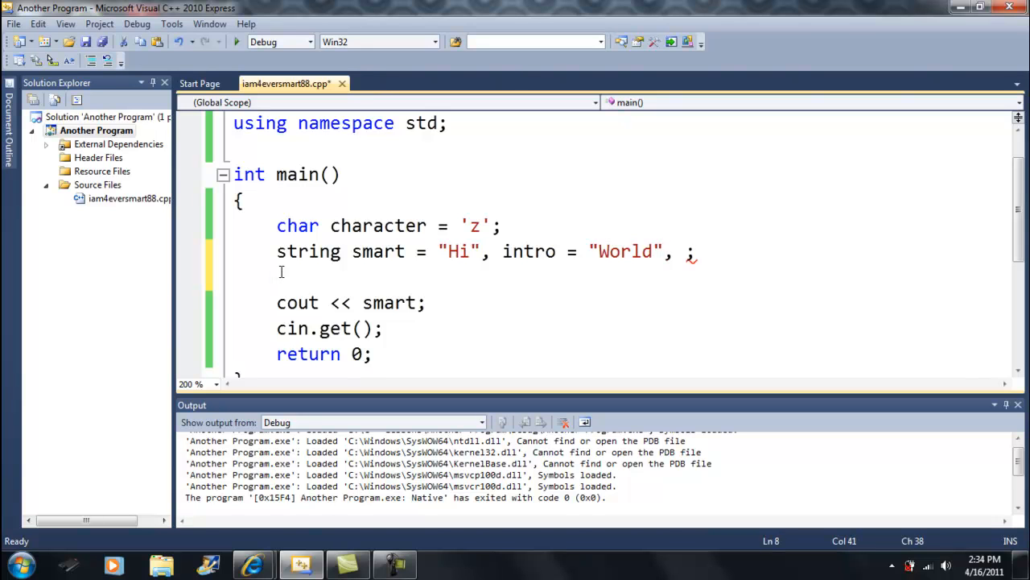
{"action": "type", "text": "a"}
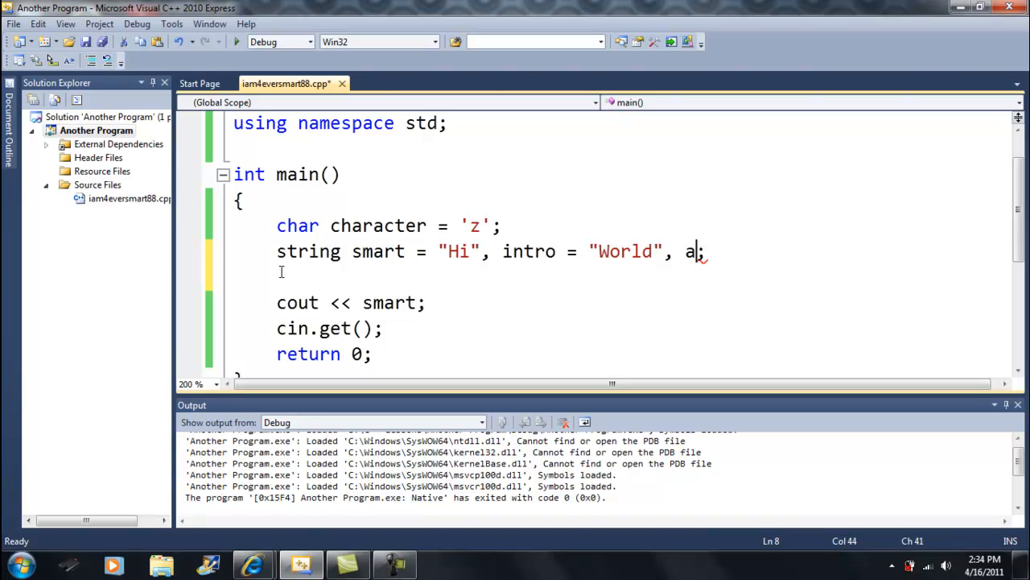
{"action": "key", "text": "Return"}
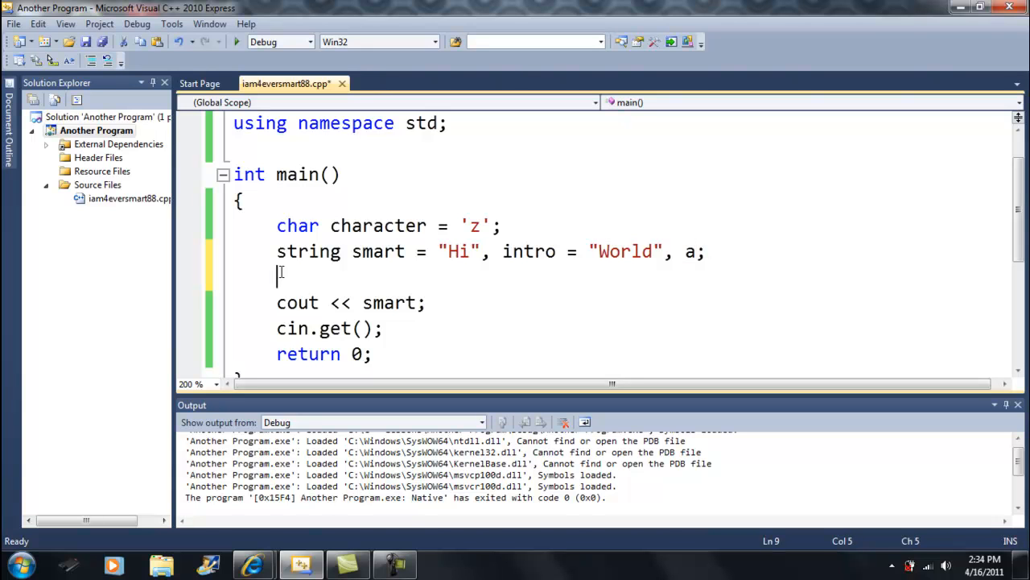
{"action": "type", "text": "a="}
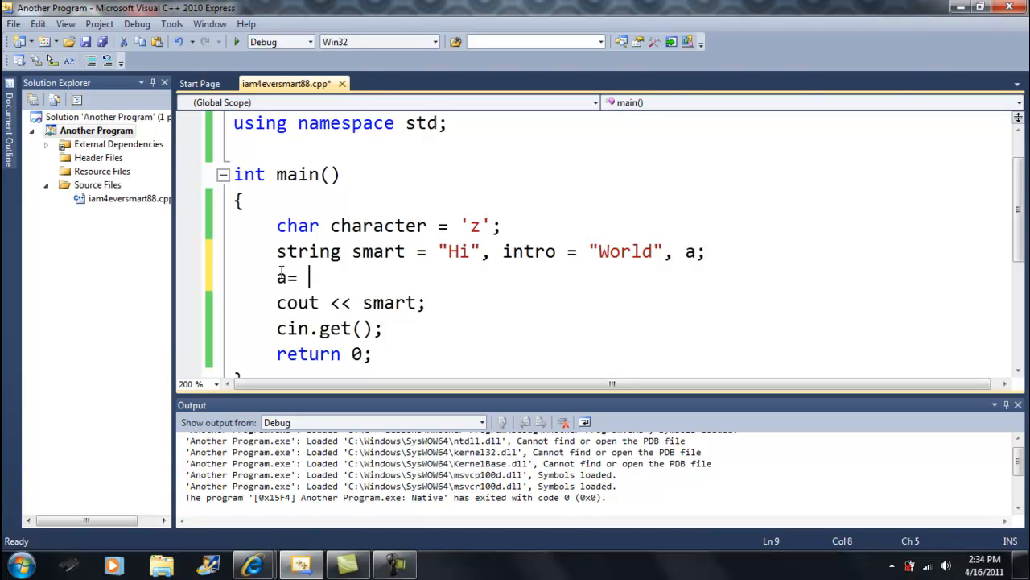
{"action": "type", "text": "smart"}
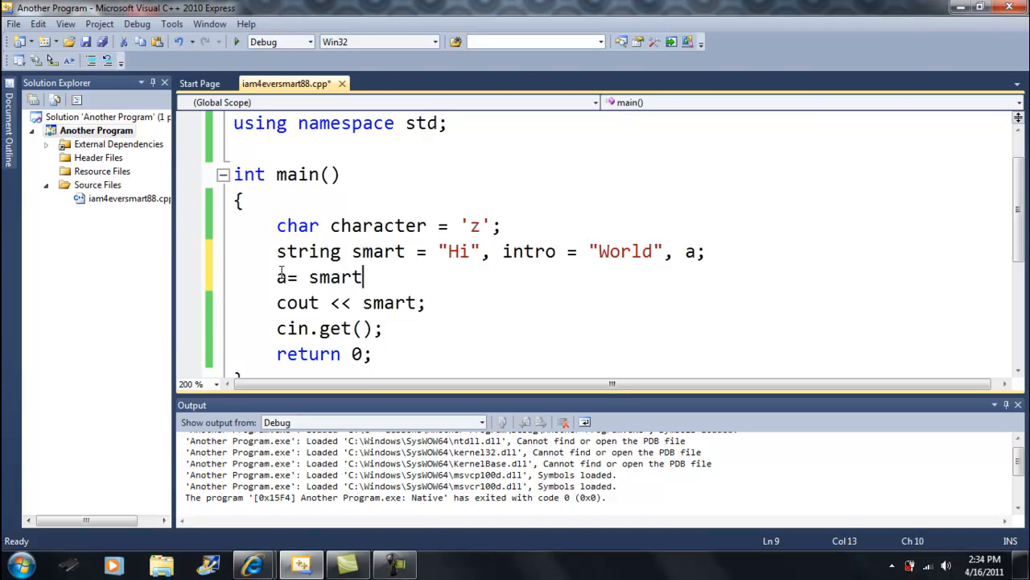
{"action": "type", "text": "+"}
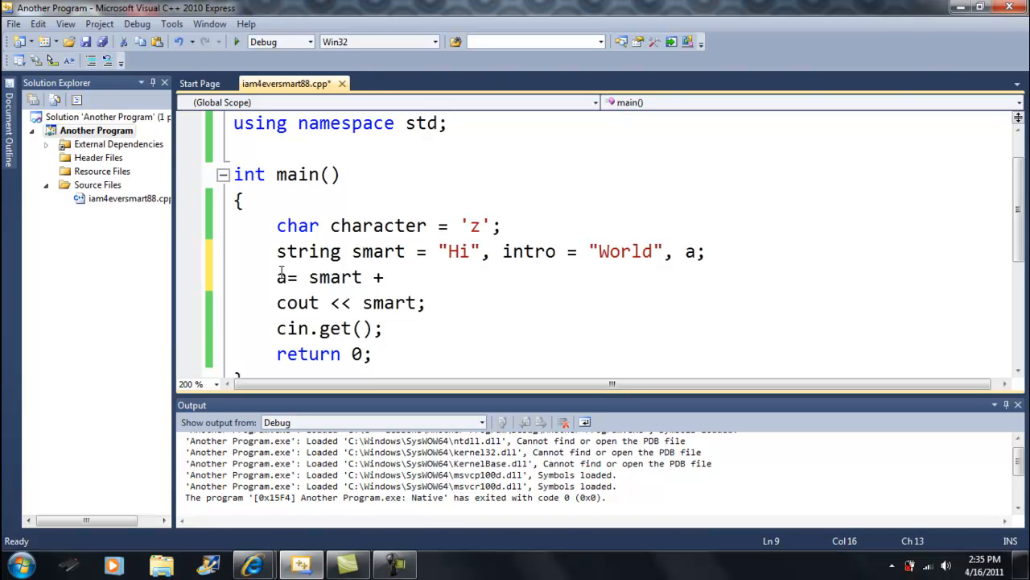
{"action": "type", "text": "intro"}
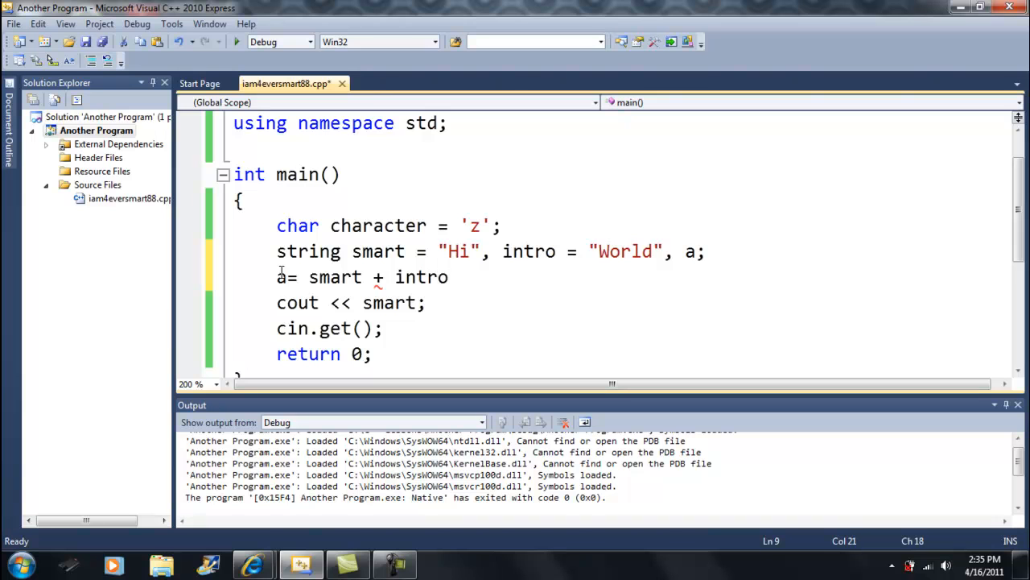
{"action": "type", "text": ";"}
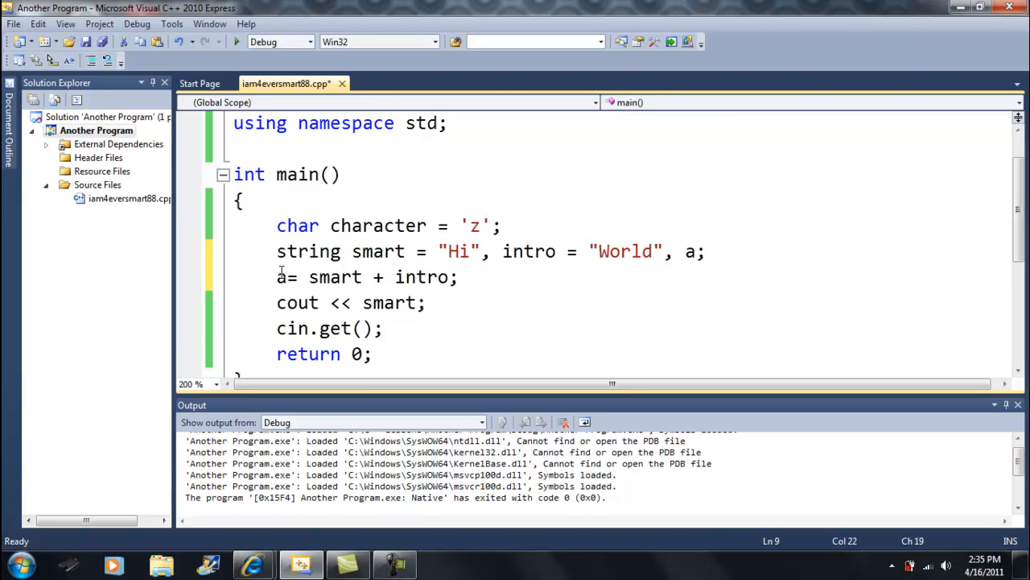
Step: Make cout print a and insert a " " space between smart and intro
{"action": "double_click", "coordinate": [388, 302]}
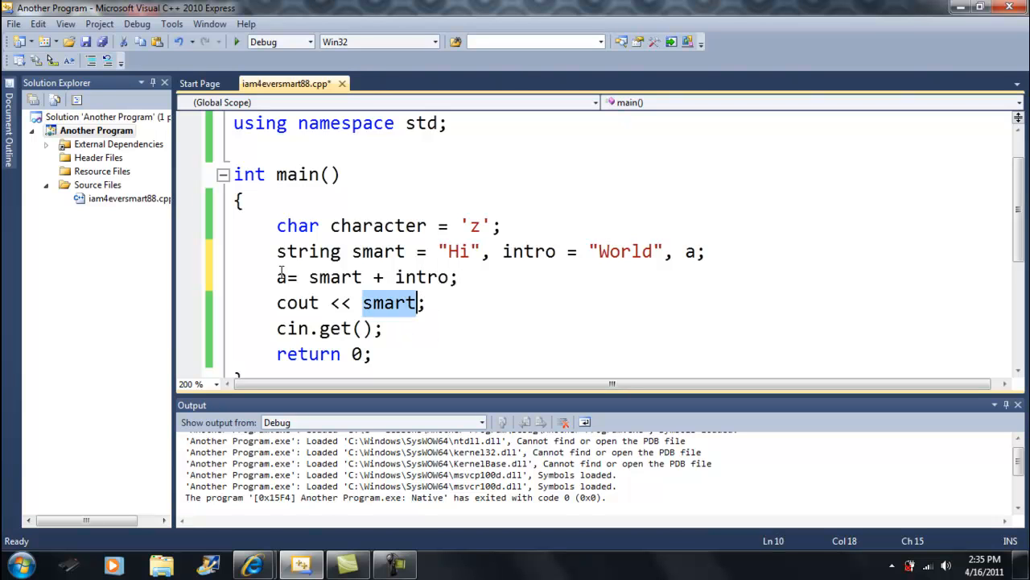
{"action": "type", "text": "a"}
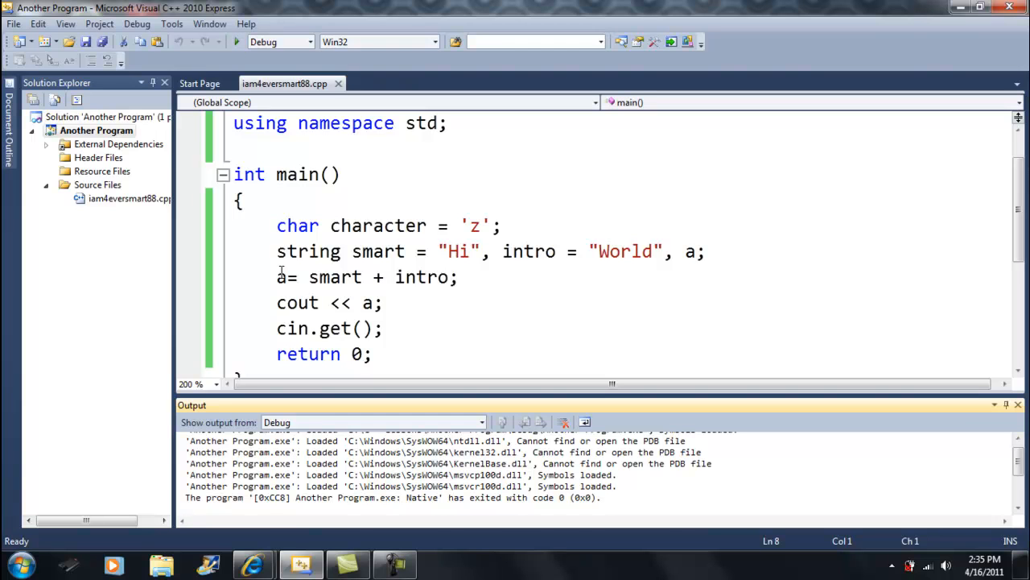
{"action": "left_click", "coordinate": [388, 276]}
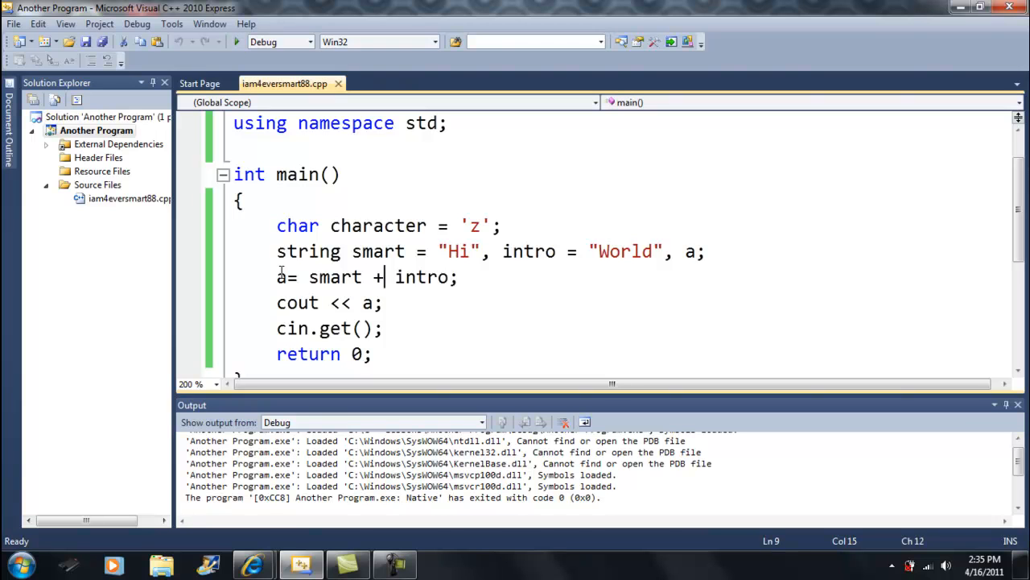
{"action": "type", "text": "\" \" +"}
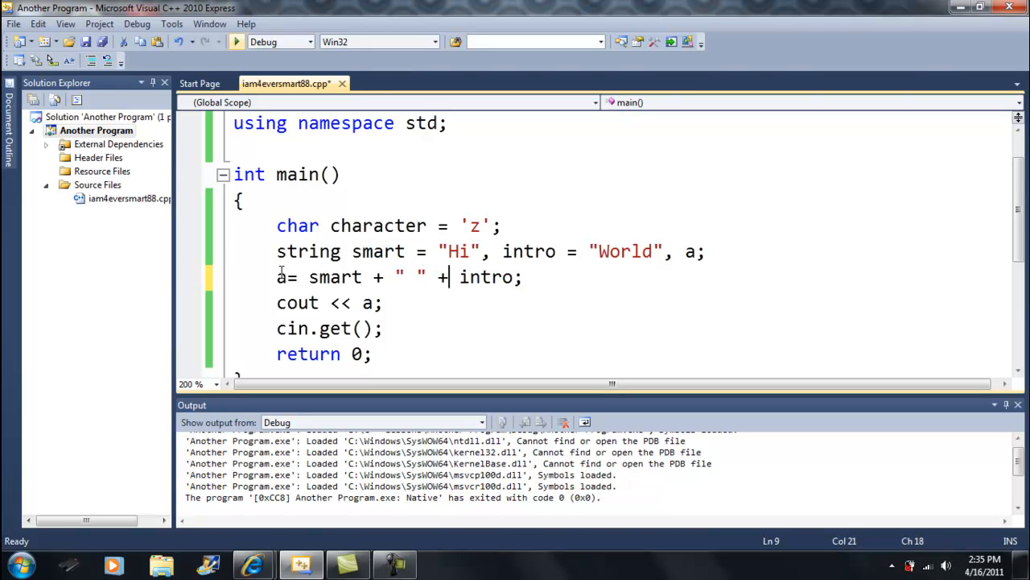
Step: Run the program with Start Debugging to display Hi World in the console
{"action": "left_click", "coordinate": [236, 41]}
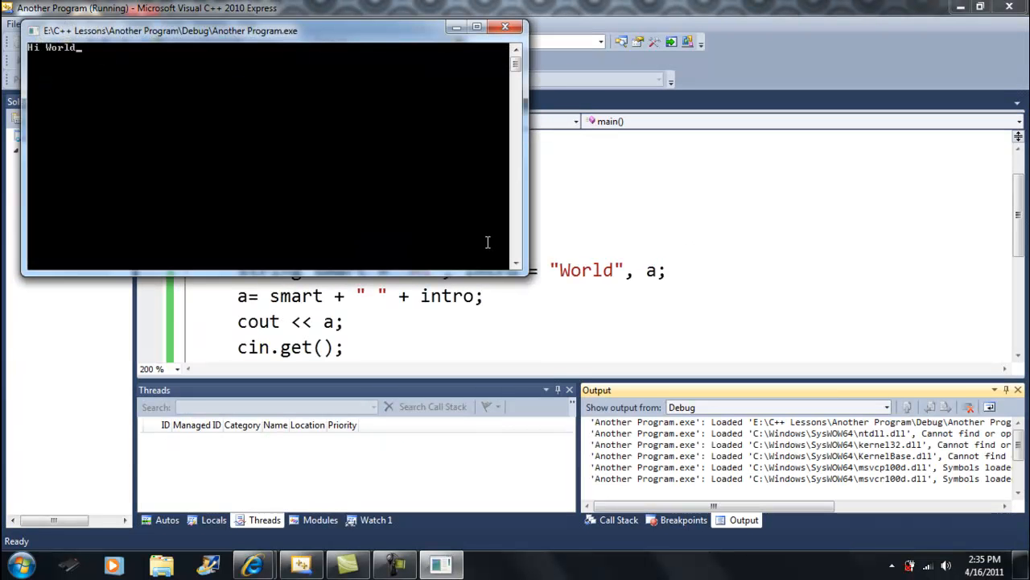
{"action": "mouse_move", "coordinate": [418, 252]}
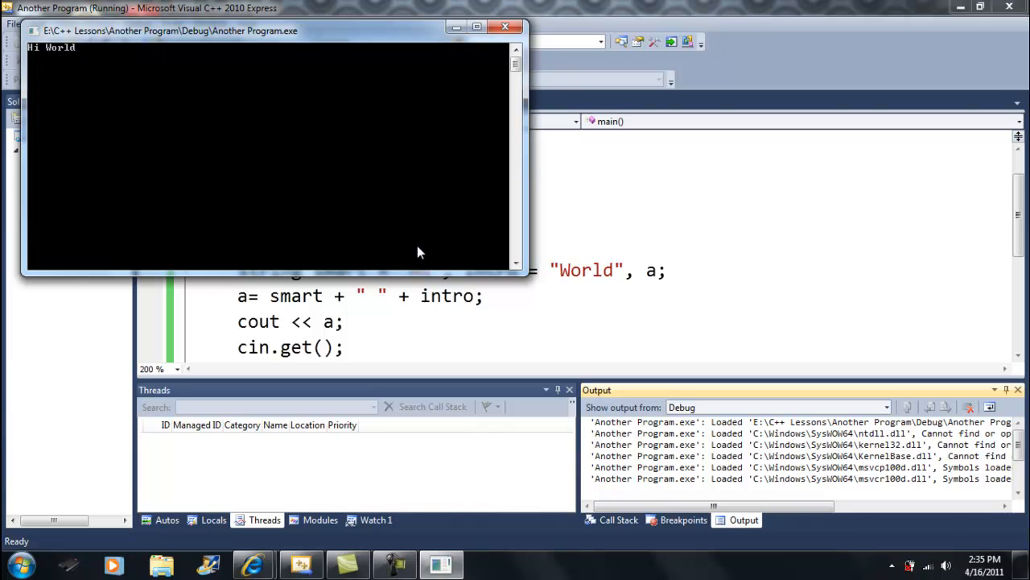
{"action": "mouse_move", "coordinate": [472, 243]}
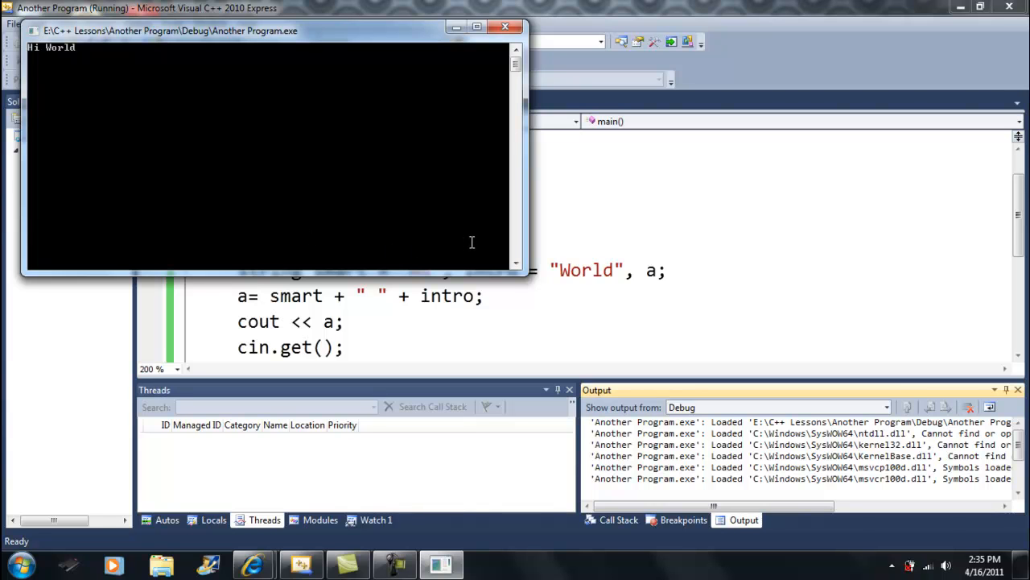
{"action": "mouse_move", "coordinate": [431, 245]}
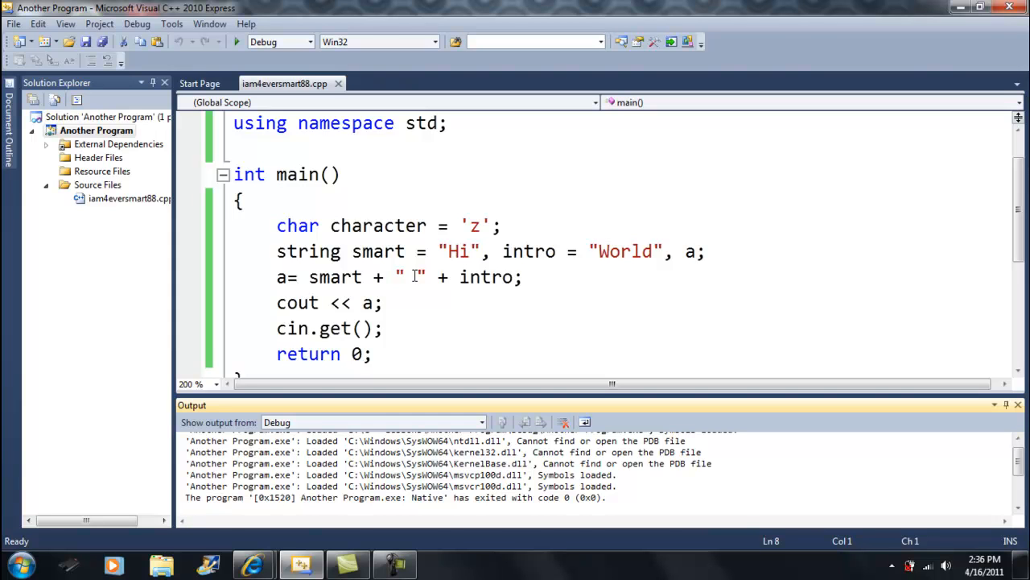
Step: Select the cout << a; line and delete it
{"action": "double_click", "coordinate": [378, 251]}
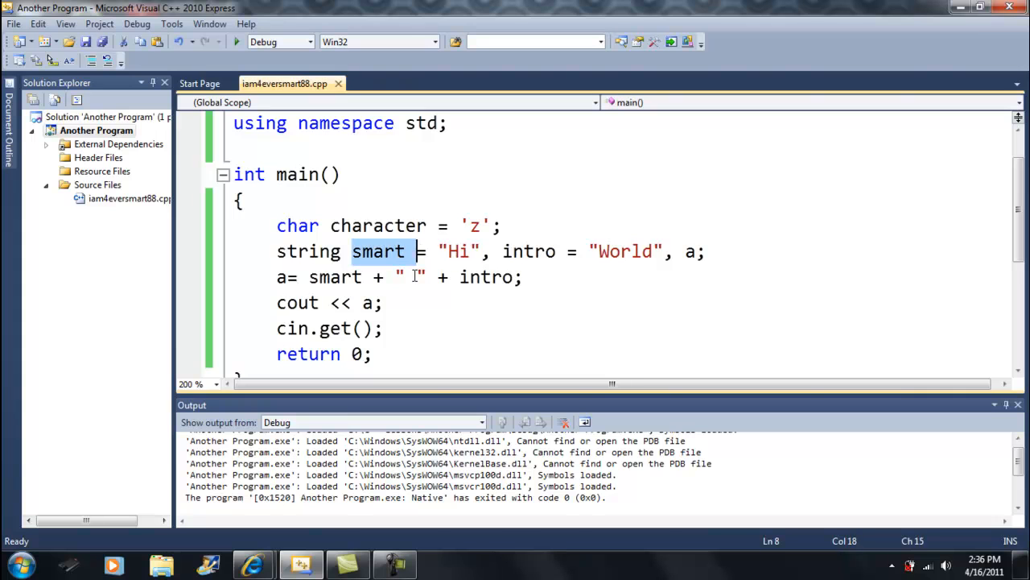
{"action": "left_click_drag", "start_coordinate": [411, 251], "coordinate": [489, 252]}
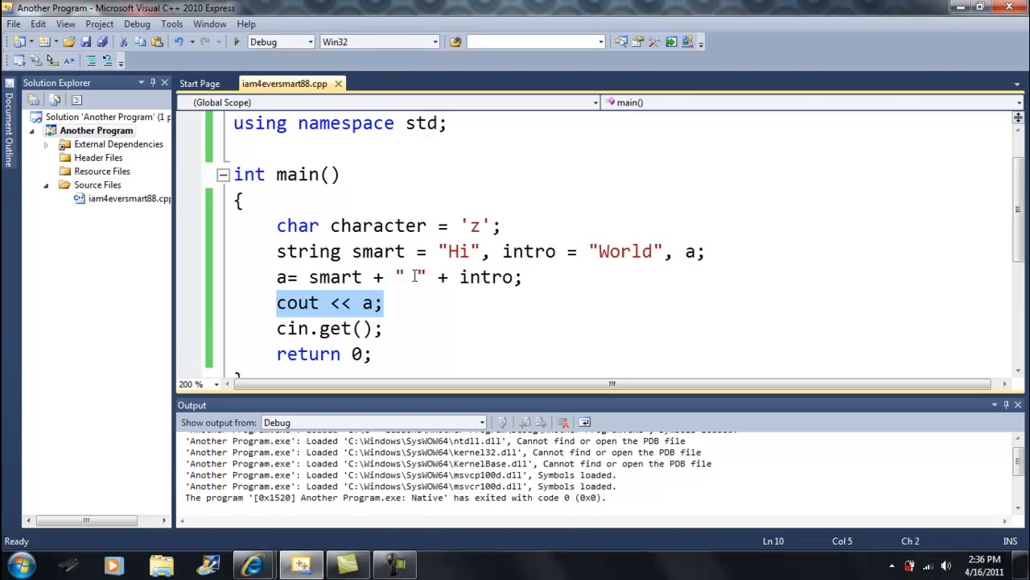
{"action": "key", "text": "Delete"}
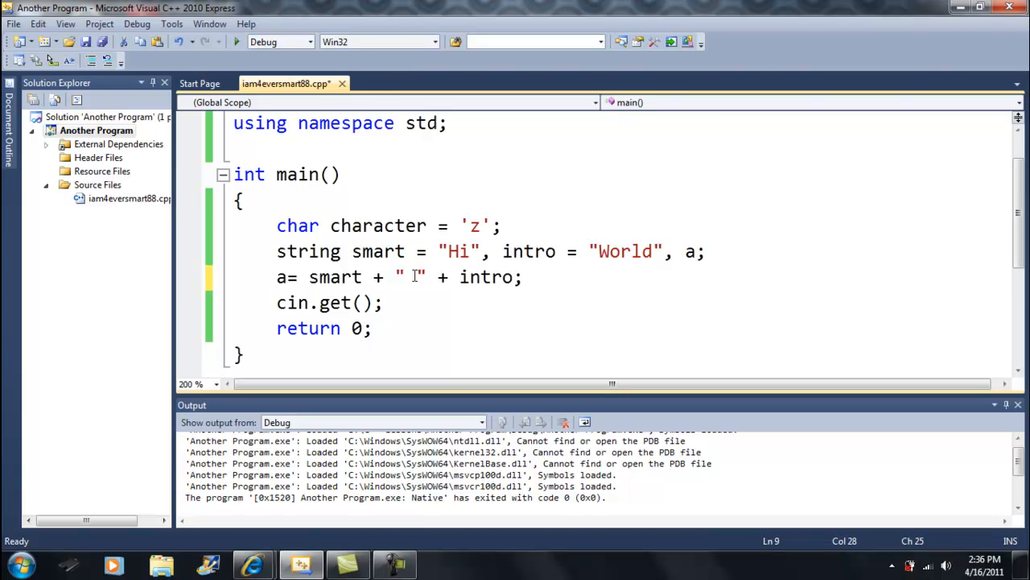
Step: Type a trial int r[7] array example assigning r[3]=3
{"action": "type", "text": "int"}
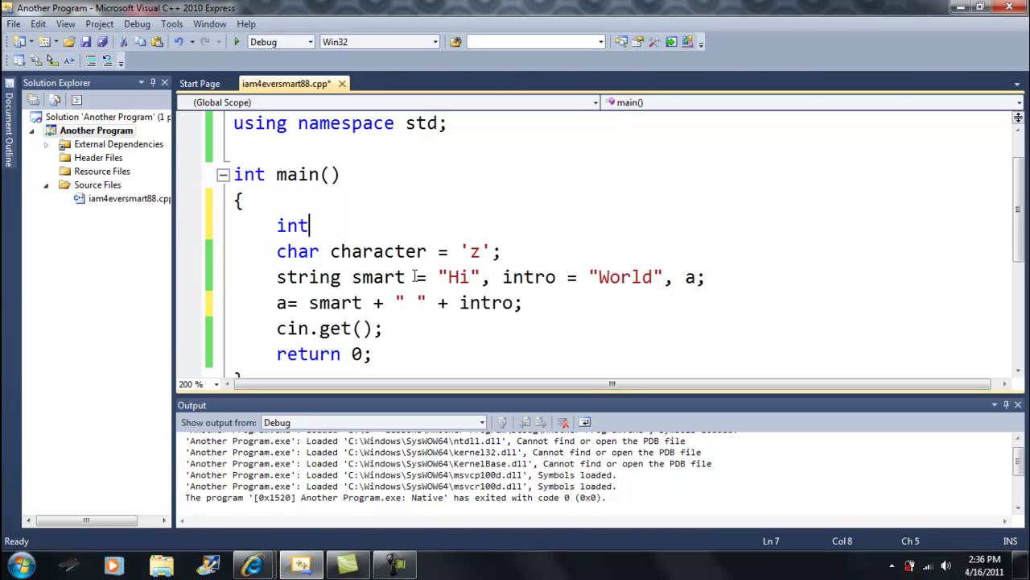
{"action": "type", "text": "a"}
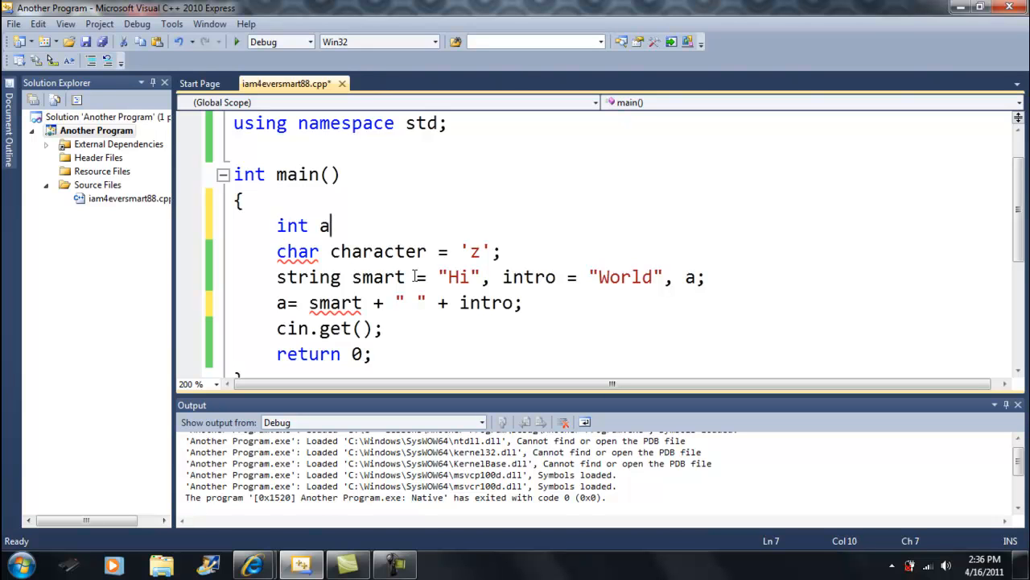
{"action": "type", "text": "r"}
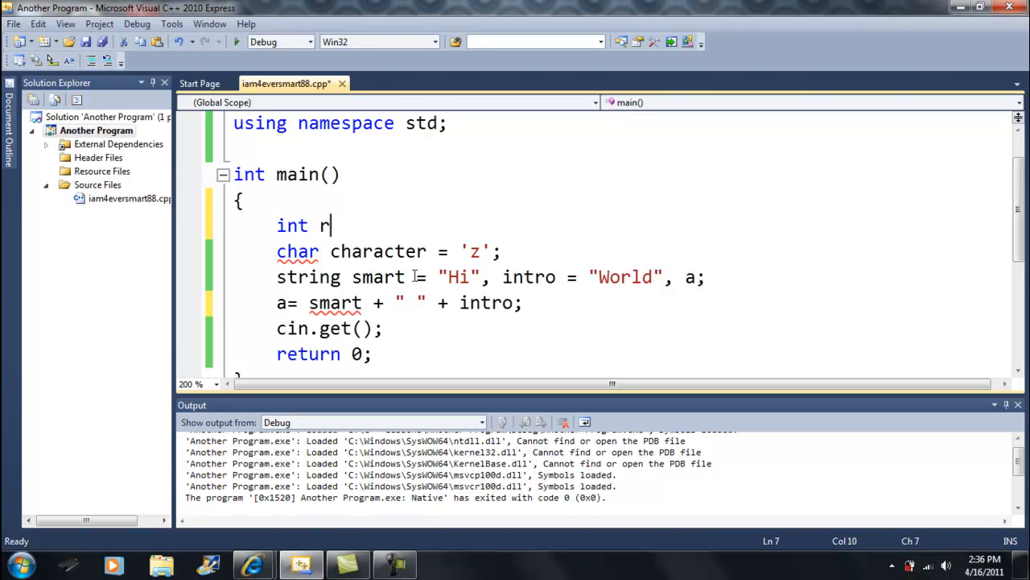
{"action": "type", "text": "[t"}
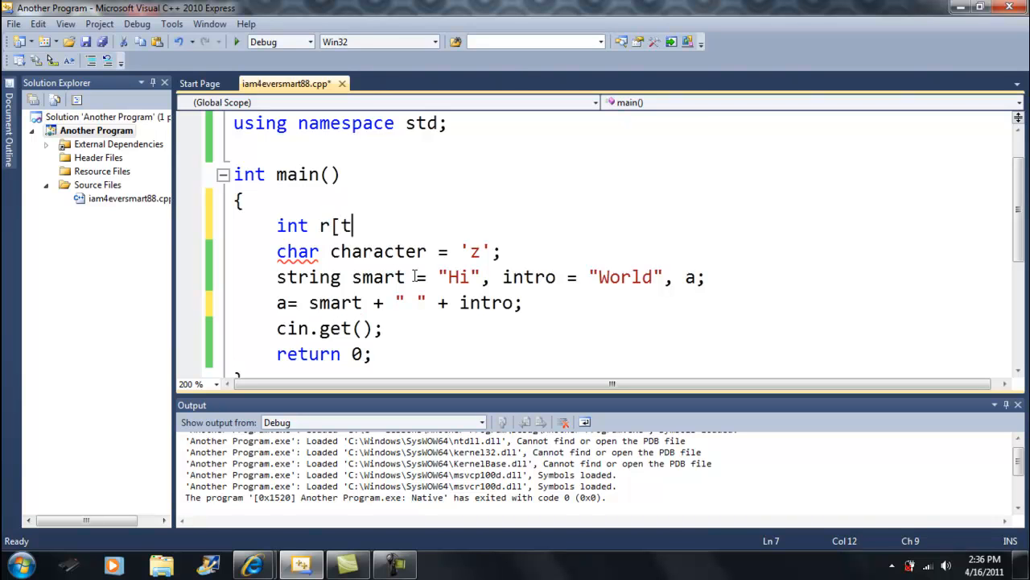
{"action": "type", "text": "7];"}
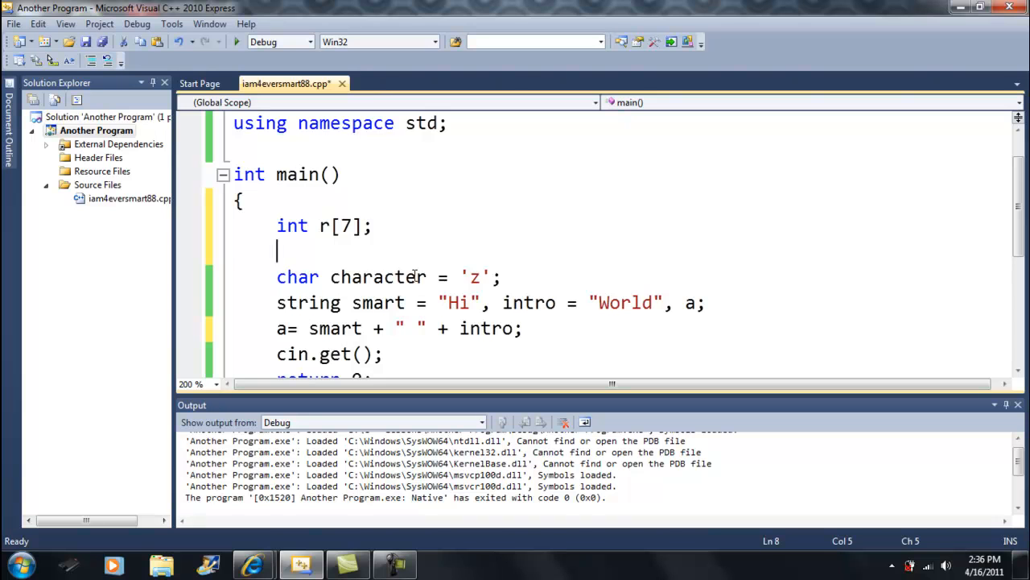
{"action": "type", "text": "r[3]"}
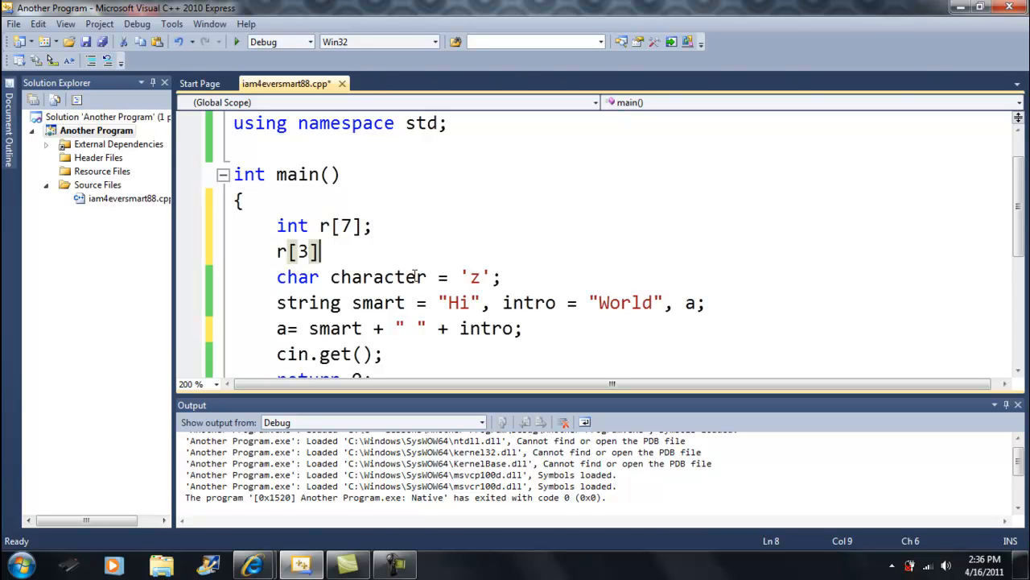
{"action": "type", "text": "=3;"}
{"action": "type", "text": "r["}
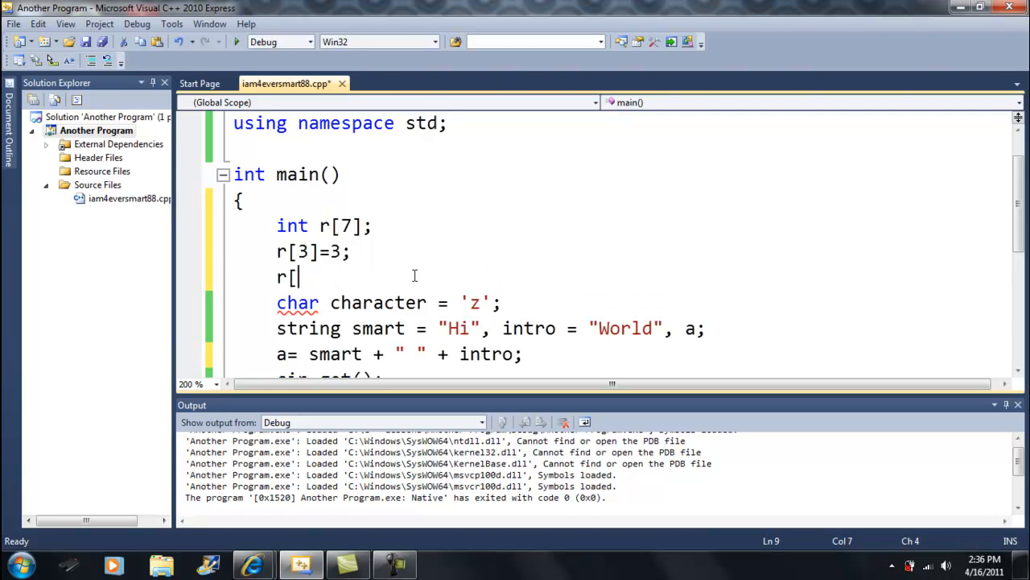
{"action": "type", "text": "5]="}
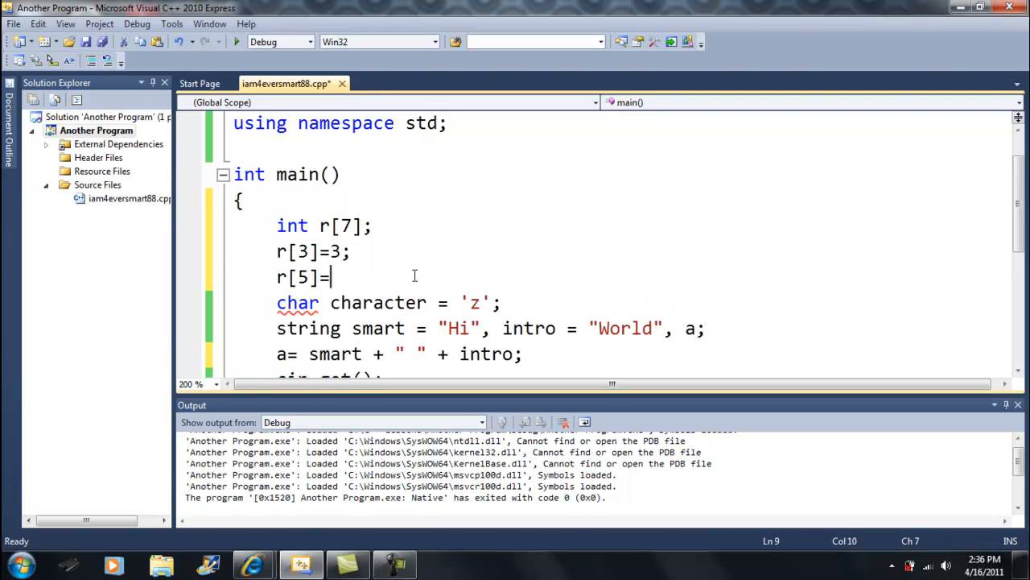
{"action": "type", "text": "3"}
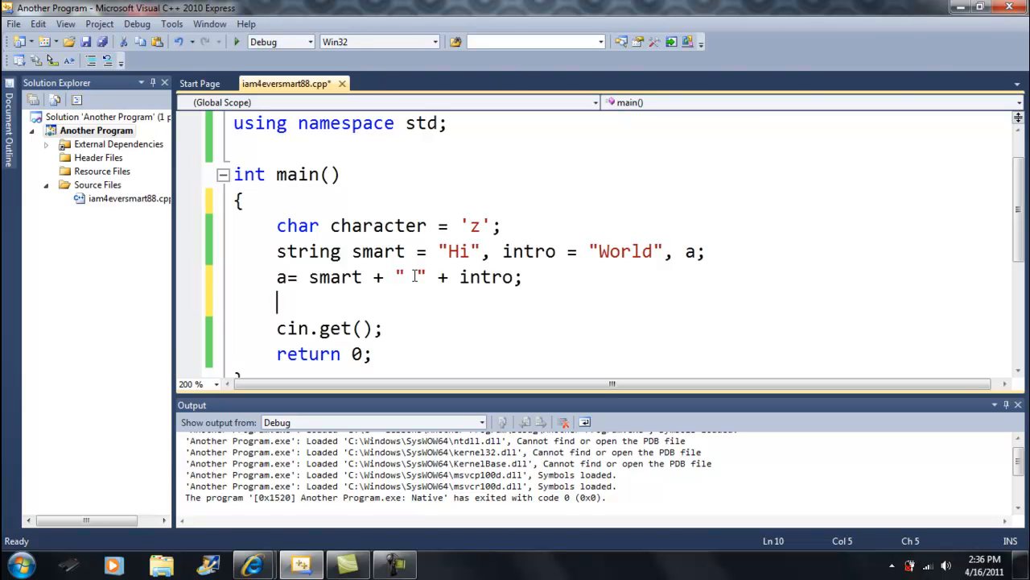
Step: Write the printing line cout << smart[1]; after the smart declaration
{"action": "type", "text": "smart"}
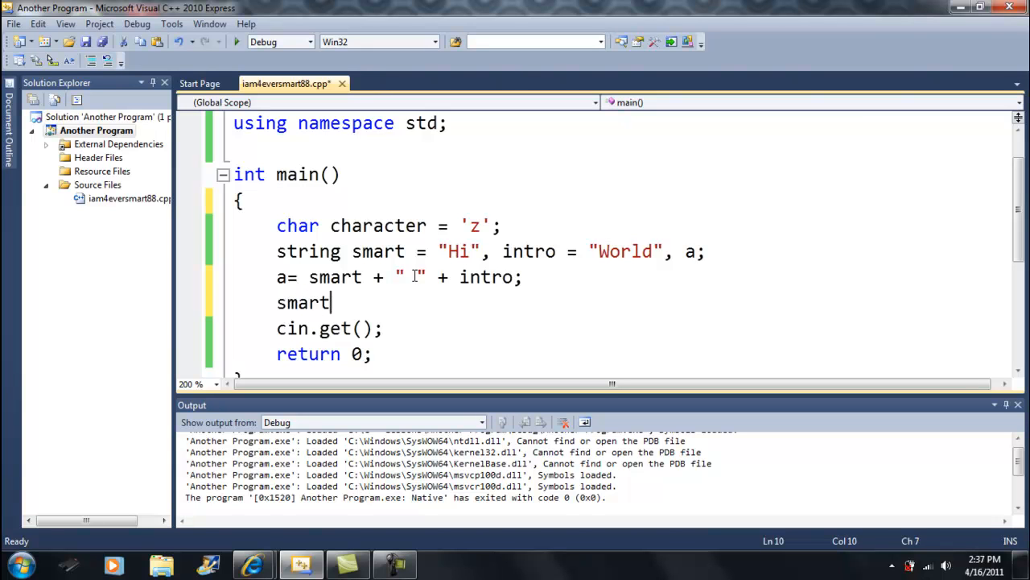
{"action": "type", "text": "cou"}
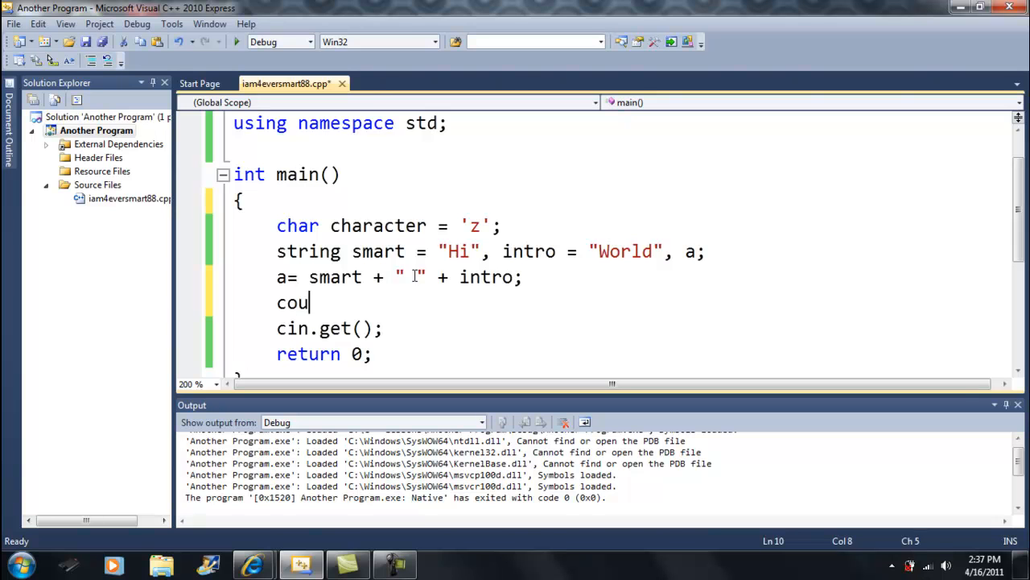
{"action": "type", "text": "t << smar"}
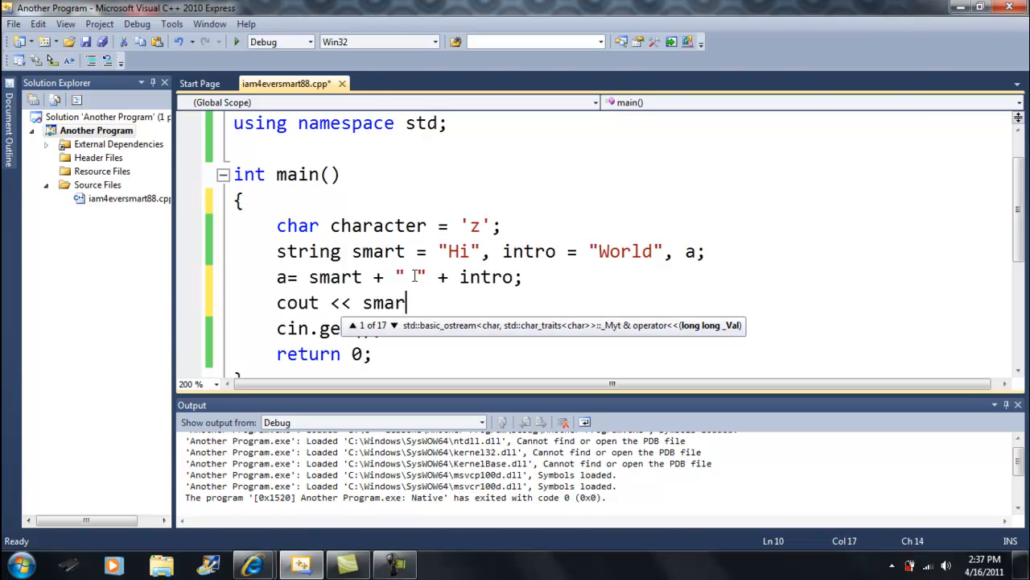
{"action": "type", "text": "t["}
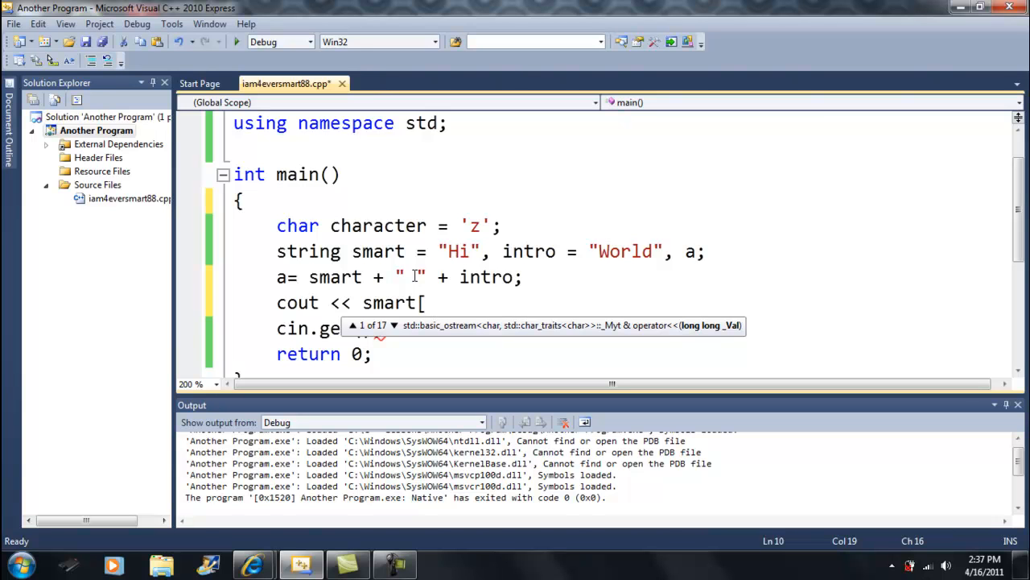
{"action": "type", "text": "1"}
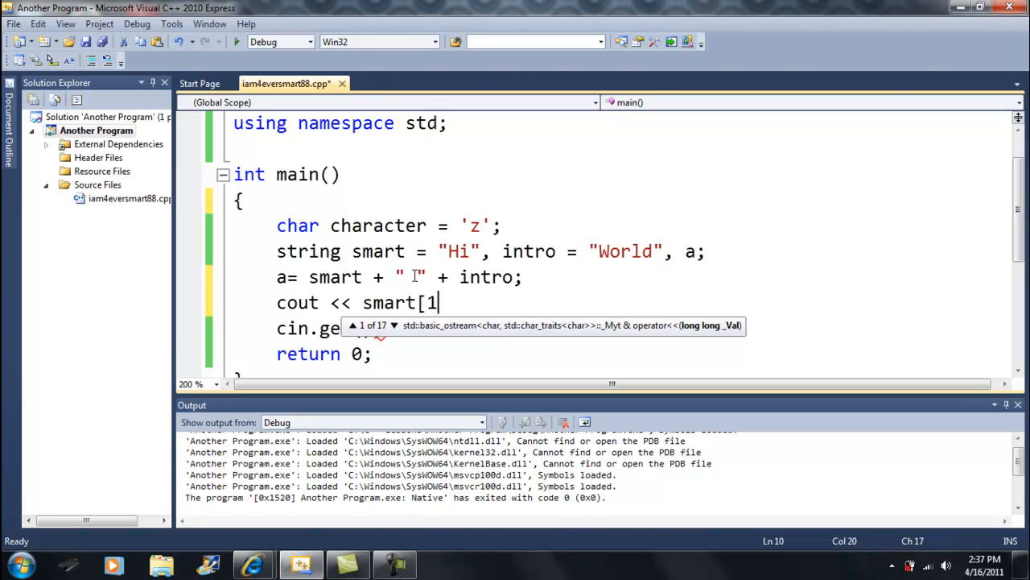
{"action": "type", "text": "];"}
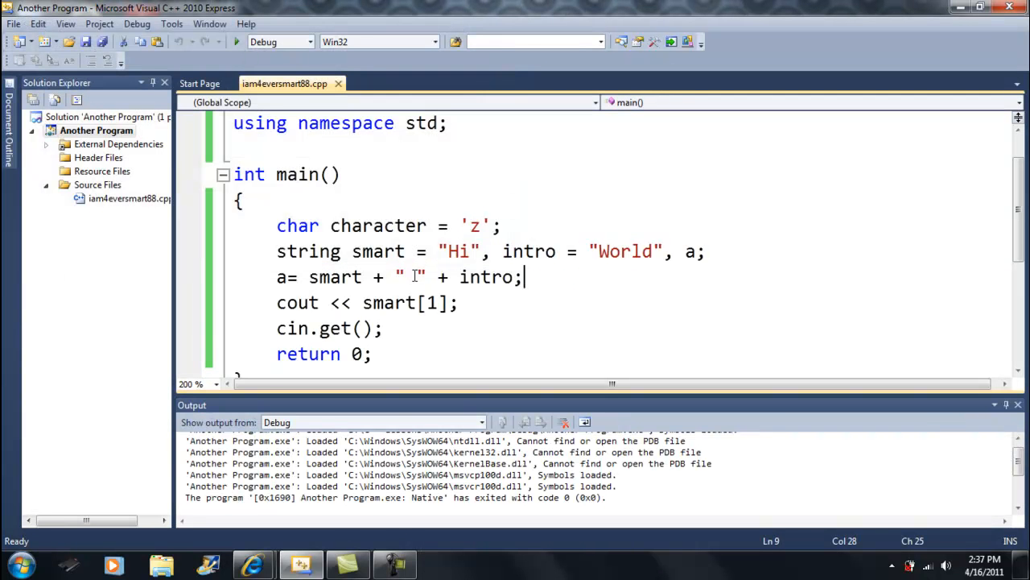
Step: Add the comment // Hi World and change the printed index to smart[0]
{"action": "type", "text": "//"}
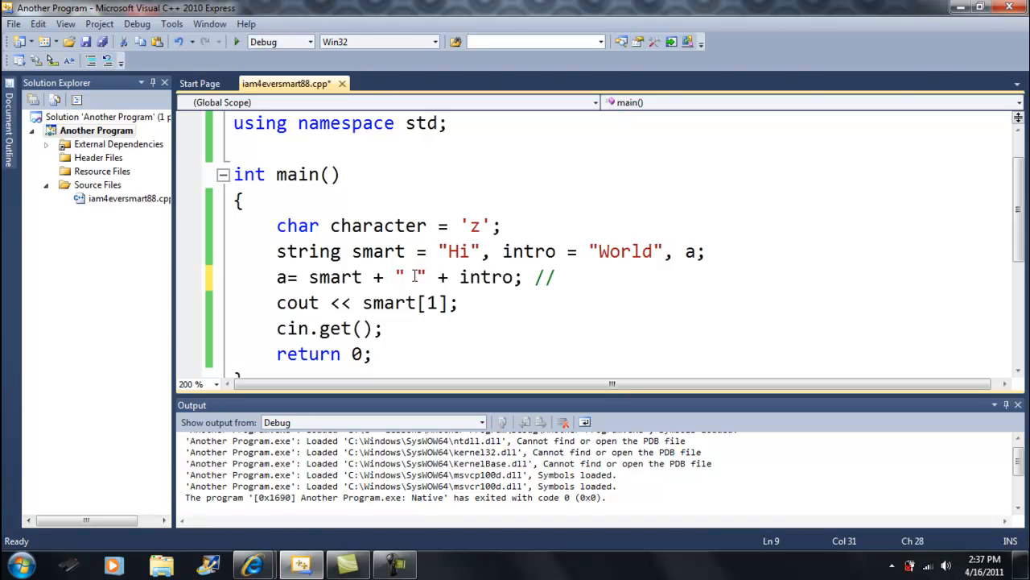
{"action": "type", "text": "Hi"}
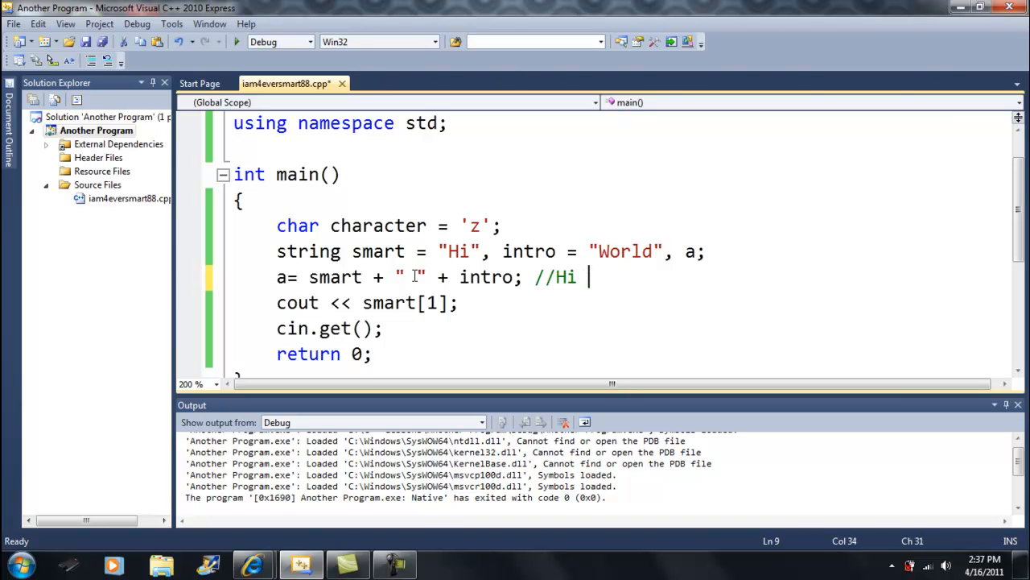
{"action": "type", "text": "World"}
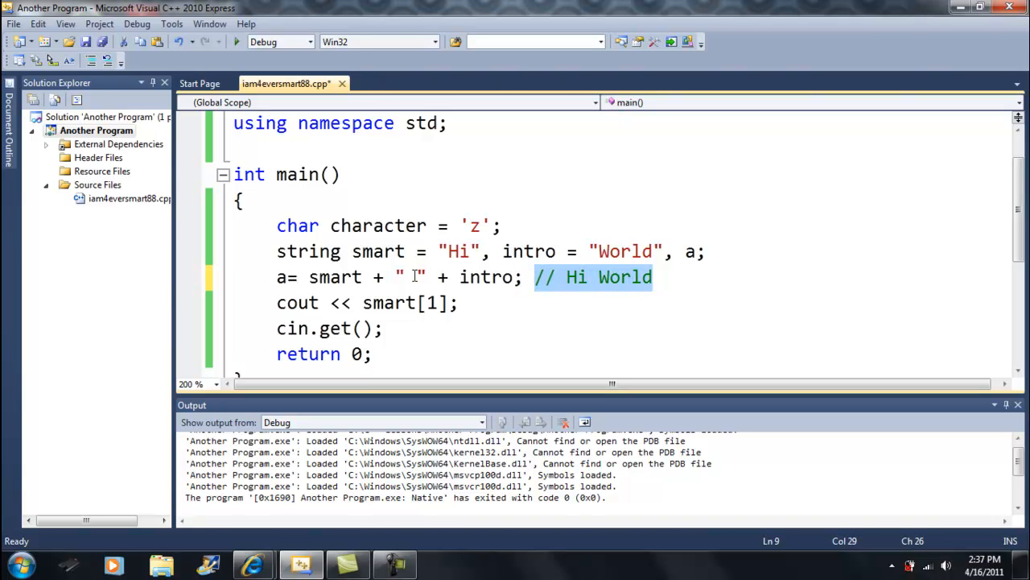
{"action": "left_click", "coordinate": [576, 277]}
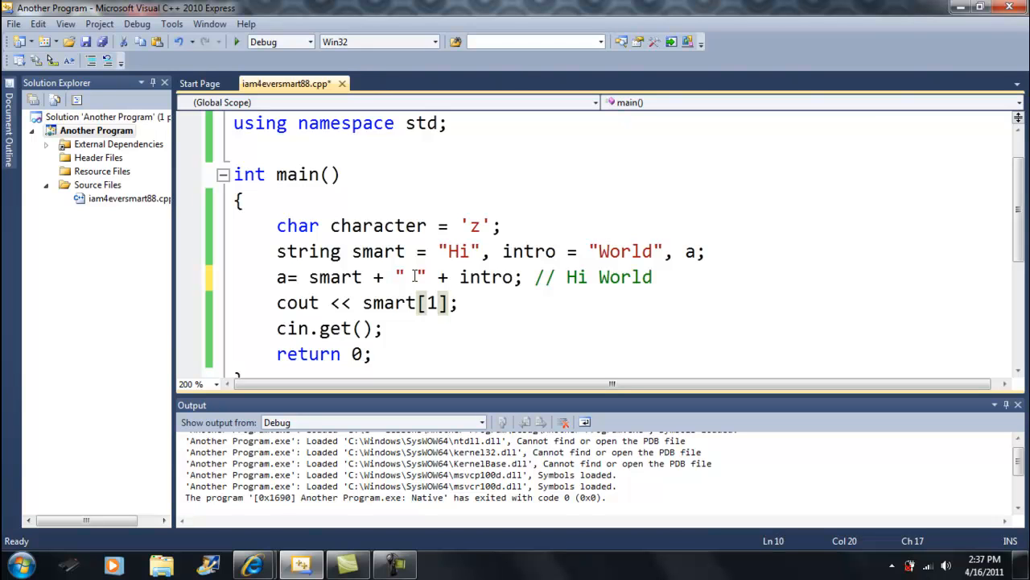
{"action": "type", "text": "0"}
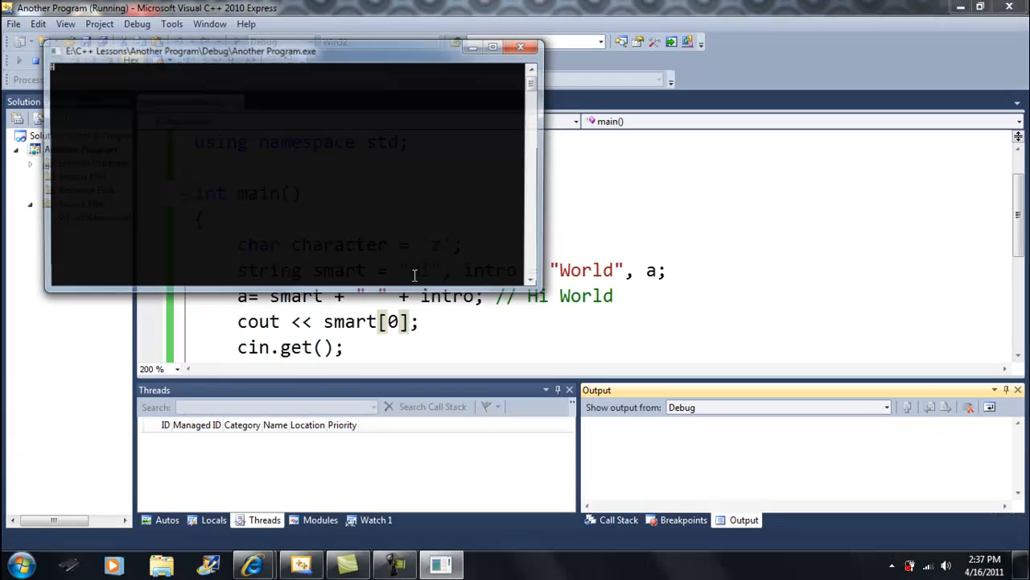
Step: Close the console window after the smart[0] run finishes
{"action": "left_click", "coordinate": [521, 47]}
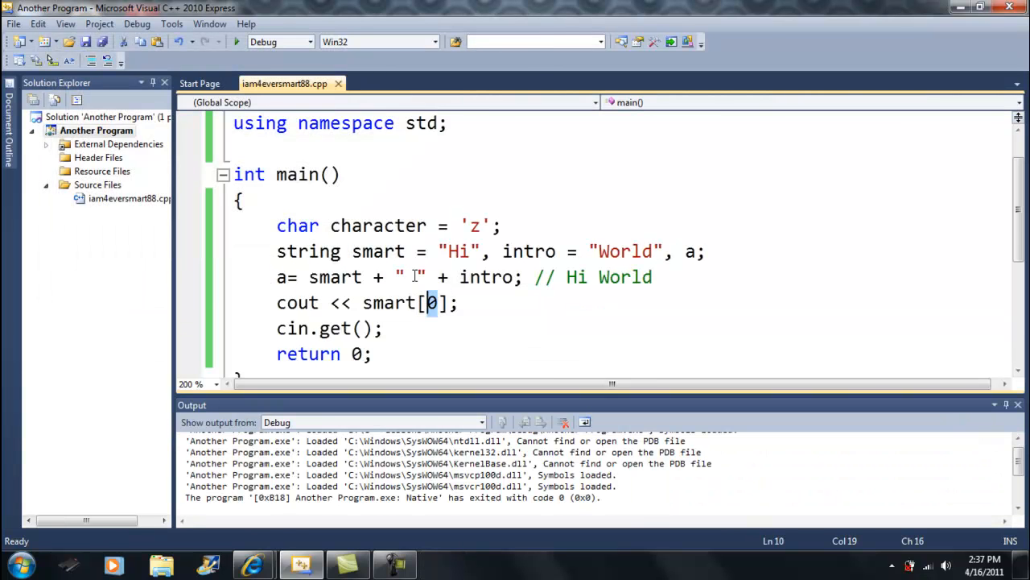
Step: Run with smart[2], then Abort and Retry the subscript out of range assertion
{"action": "type", "text": "2"}
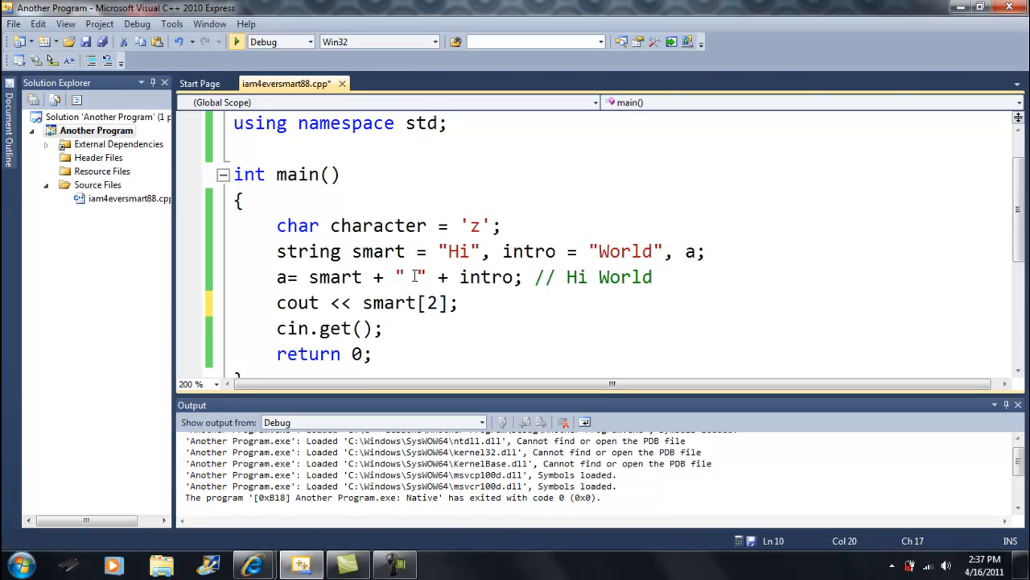
{"action": "left_click", "coordinate": [236, 41]}
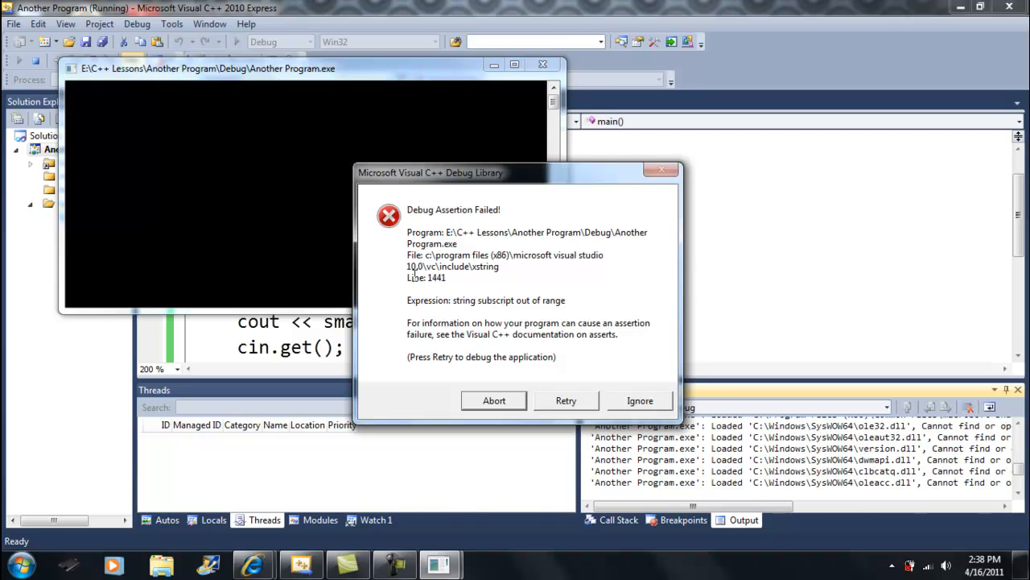
{"action": "left_click", "coordinate": [494, 400]}
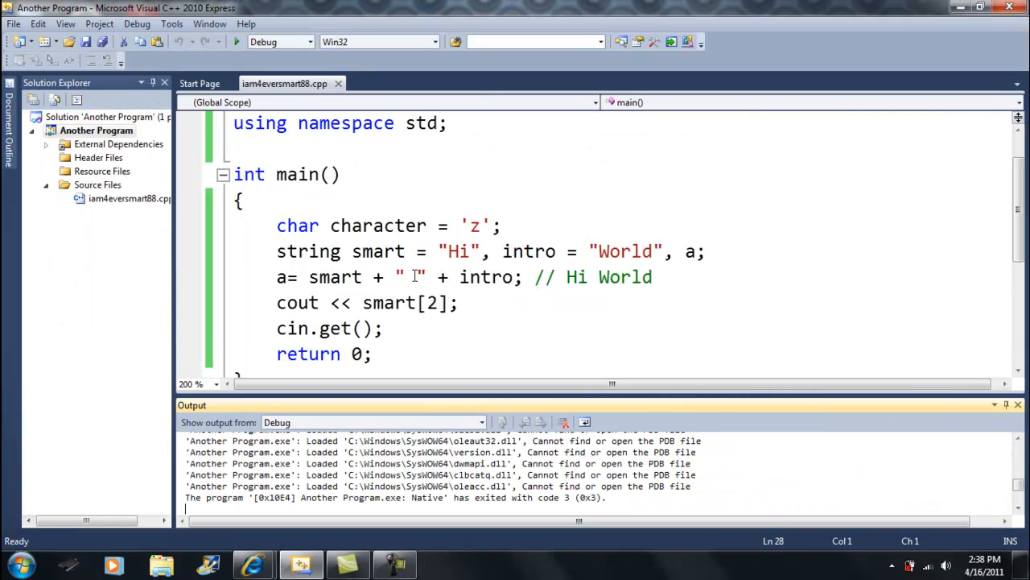
{"action": "double_click", "coordinate": [432, 302]}
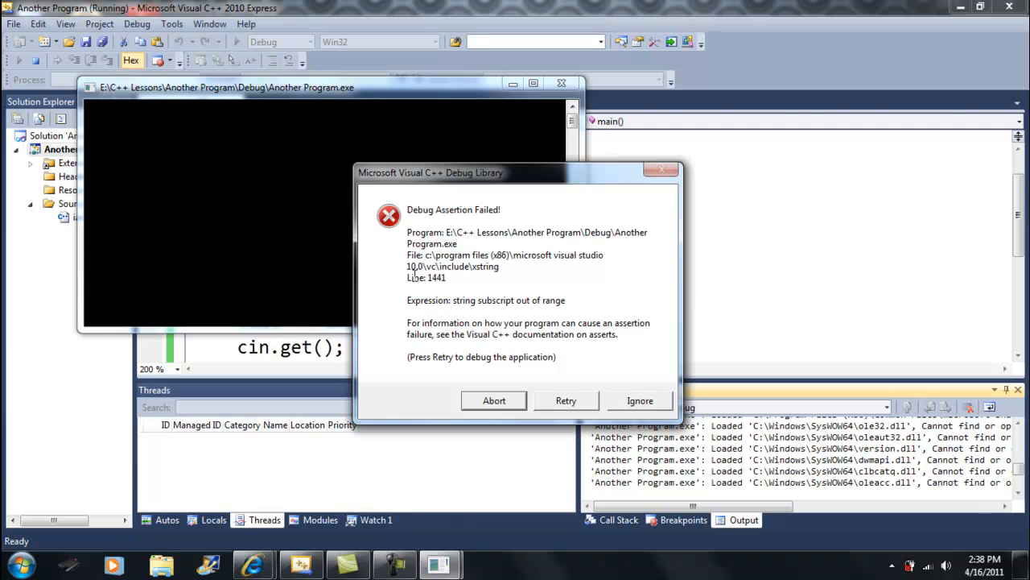
{"action": "left_click", "coordinate": [493, 400]}
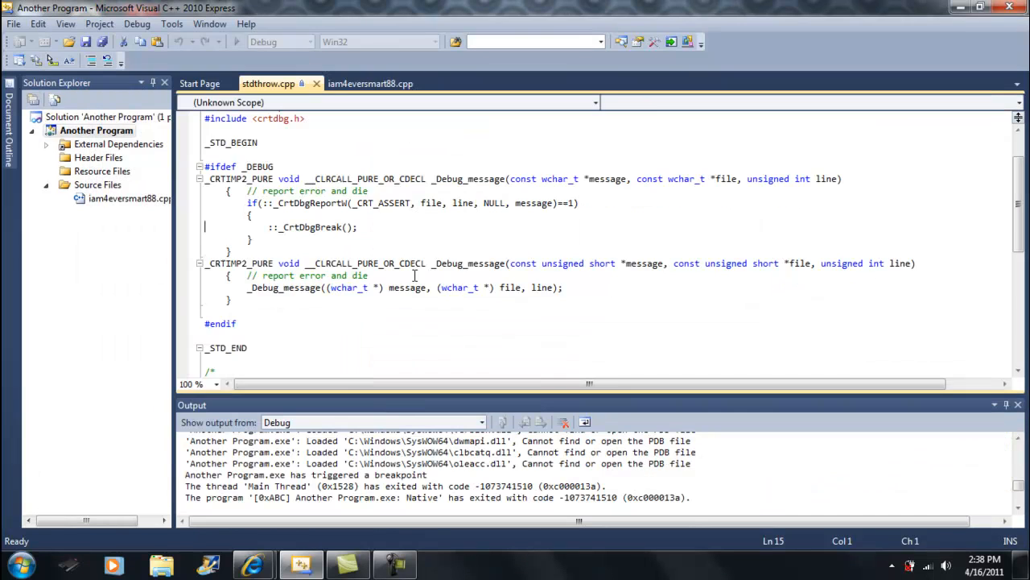
Step: Run again, Ignore the assertion, close the console, and select the string lines
{"action": "left_click", "coordinate": [282, 83]}
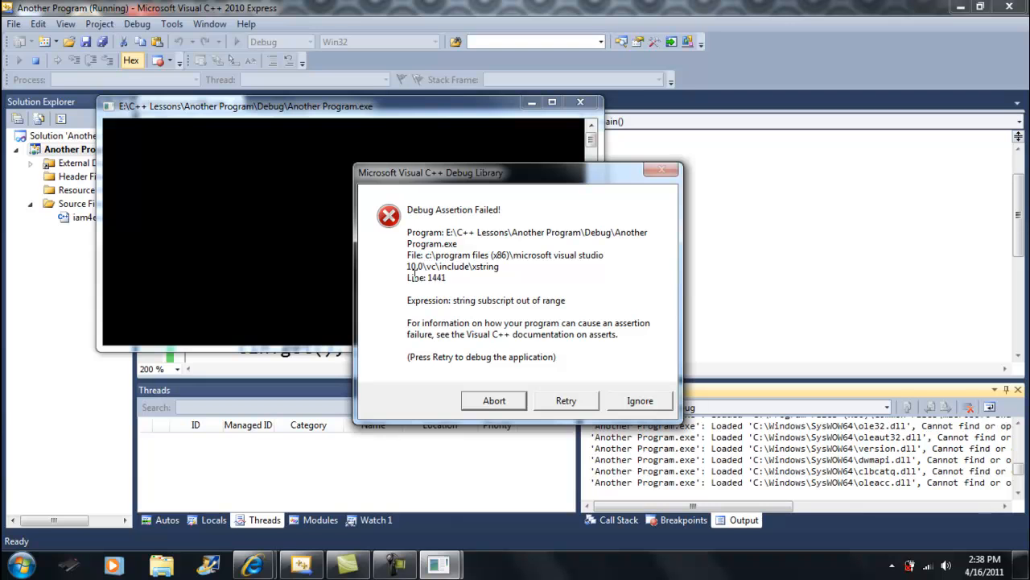
{"action": "left_click", "coordinate": [640, 400]}
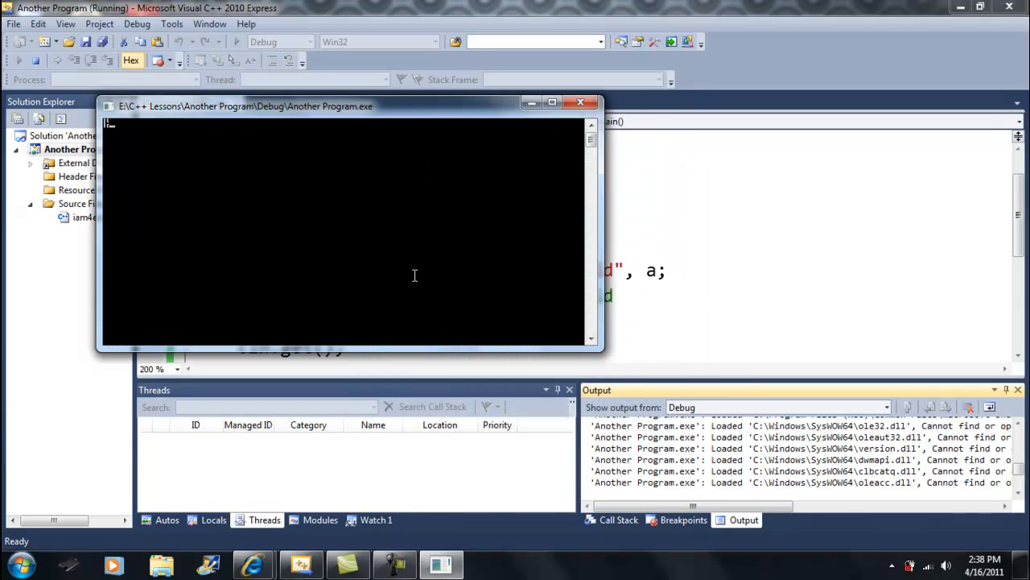
{"action": "left_click", "coordinate": [580, 102]}
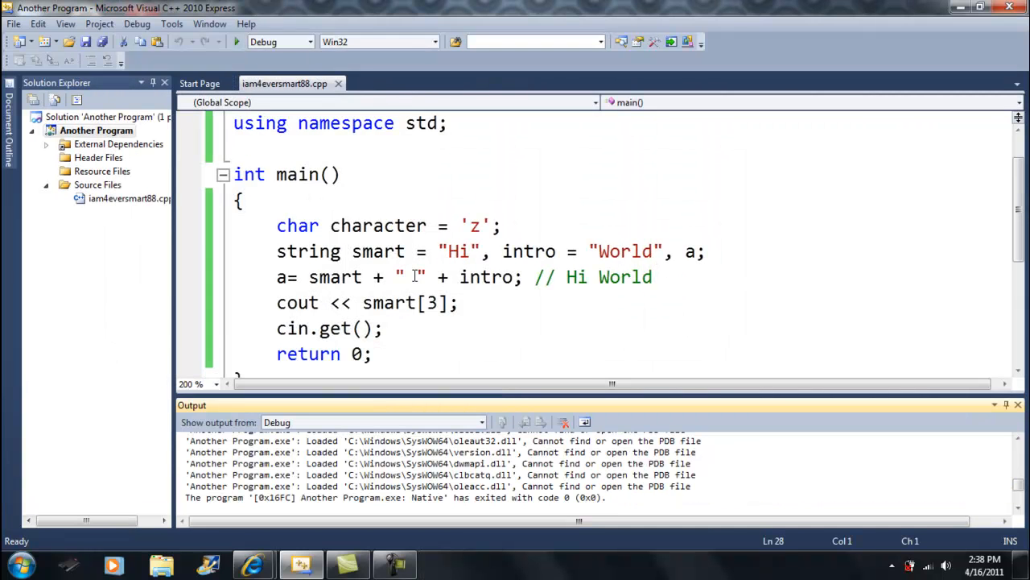
{"action": "left_click_drag", "start_coordinate": [277, 225], "coordinate": [458, 303]}
{"action": "type", "text": "cout"}
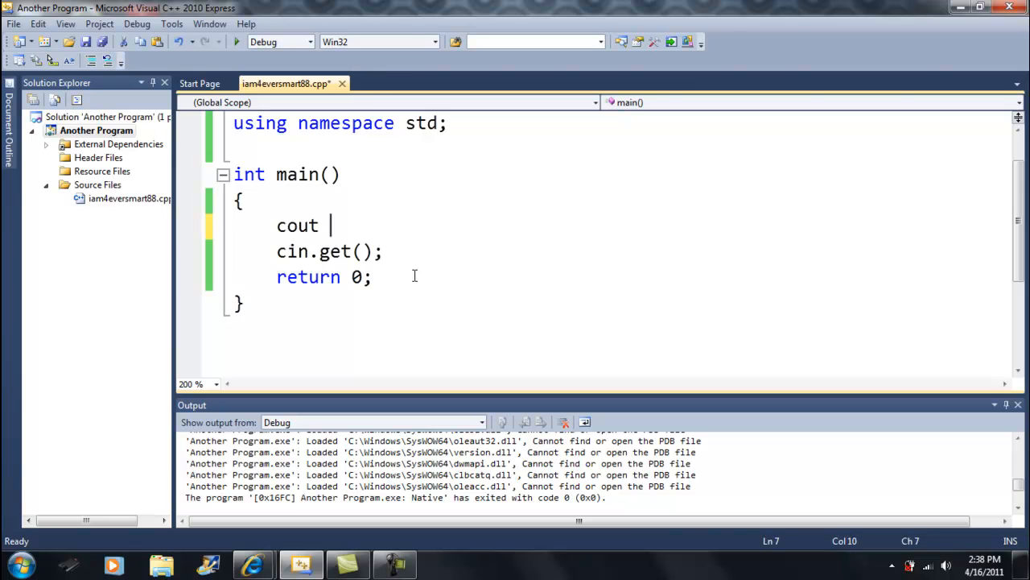
Step: Replace the string lines with cout << "help me"; and run it
{"action": "type", "text": "<<\"h"}
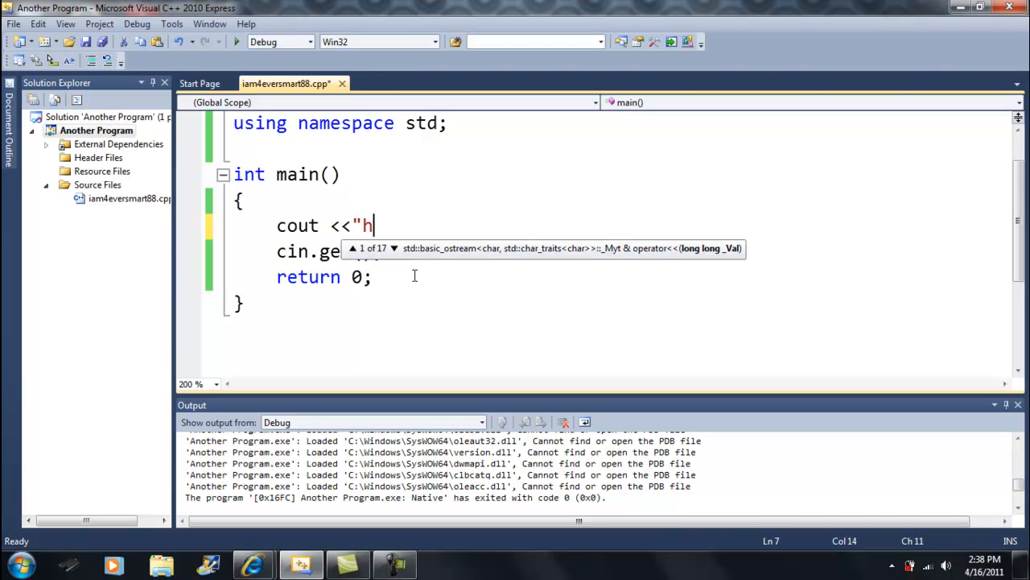
{"action": "type", "text": "elp me\";"}
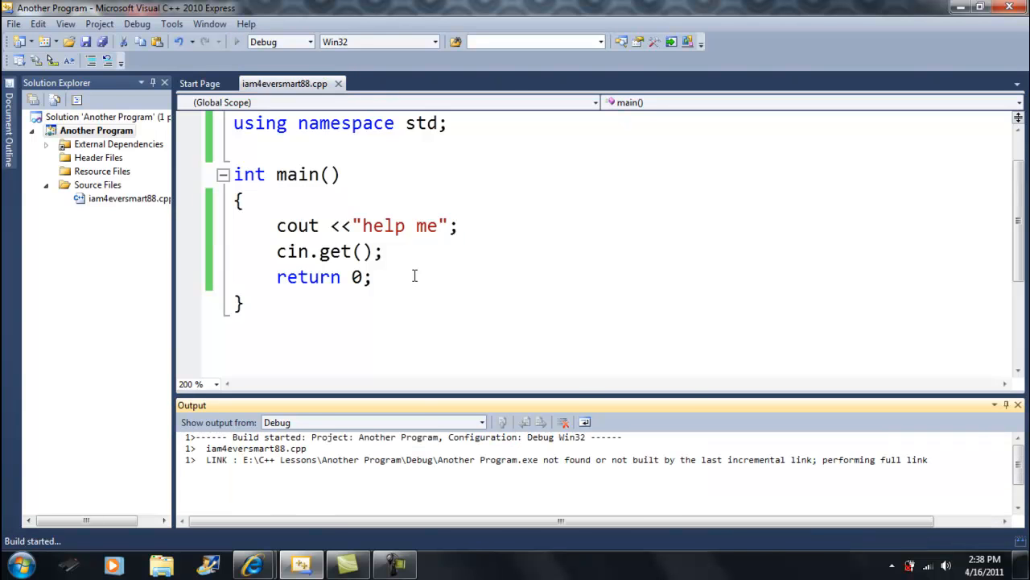
{"action": "left_click", "coordinate": [235, 41]}
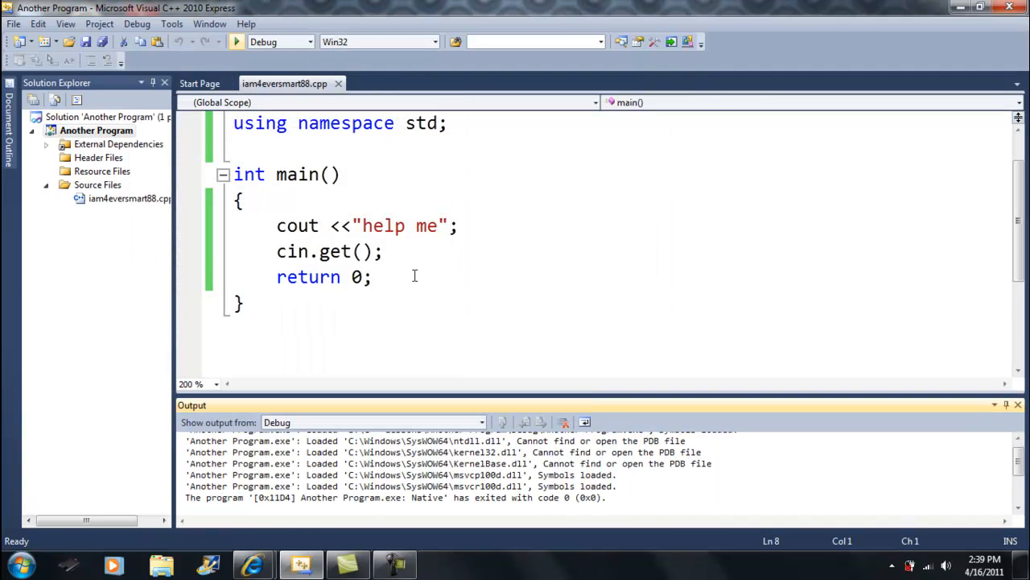
{"action": "key", "text": "Delete"}
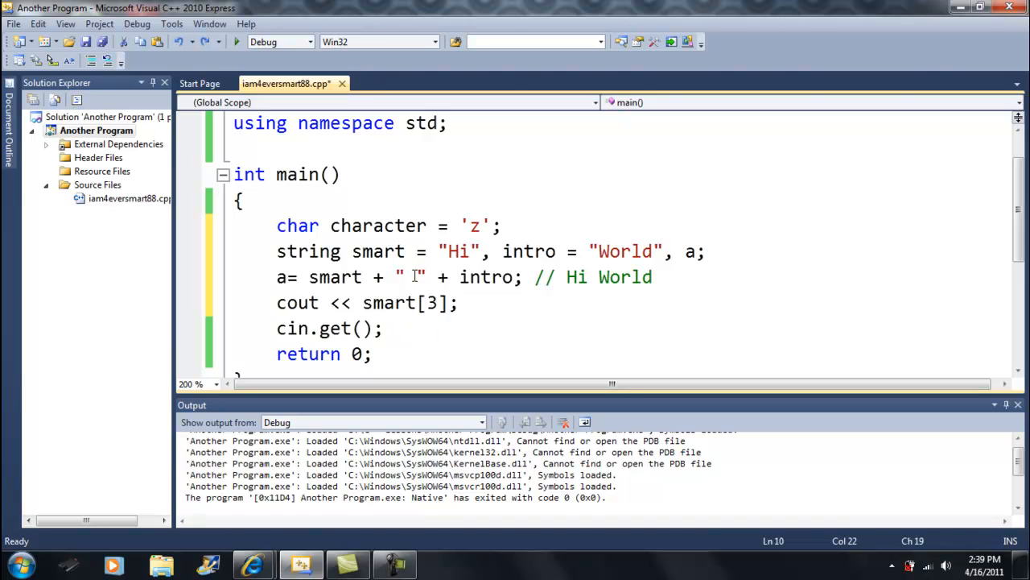
Step: Restore the string code with the smart[3] printing line and select its cout
{"action": "left_click", "coordinate": [479, 251]}
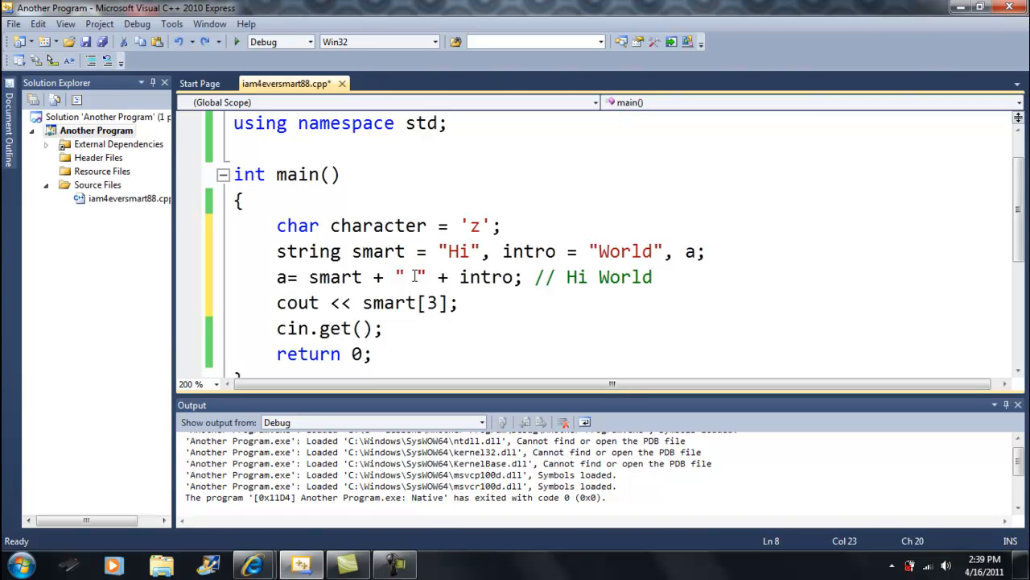
{"action": "left_click", "coordinate": [473, 251]}
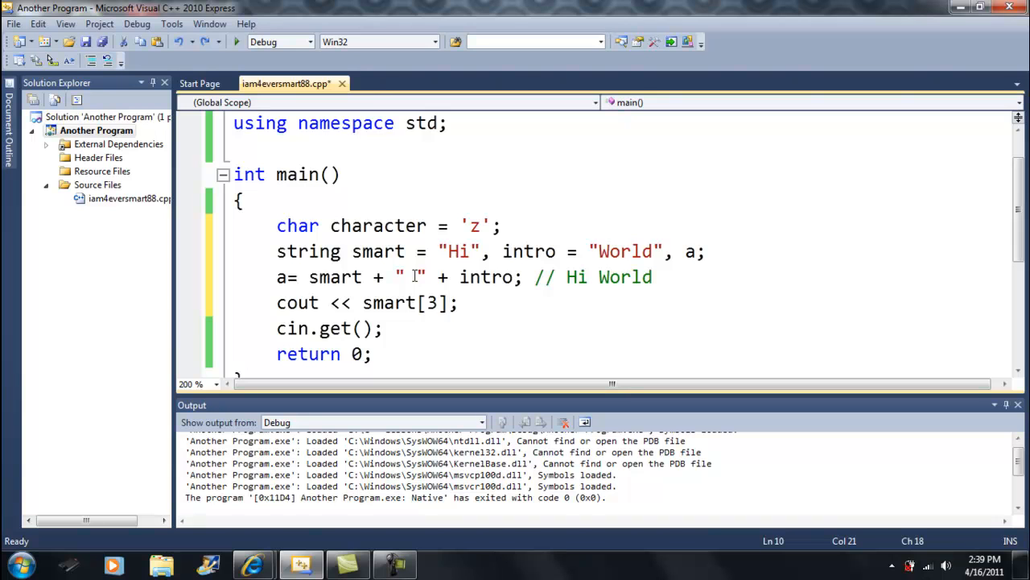
{"action": "double_click", "coordinate": [431, 303]}
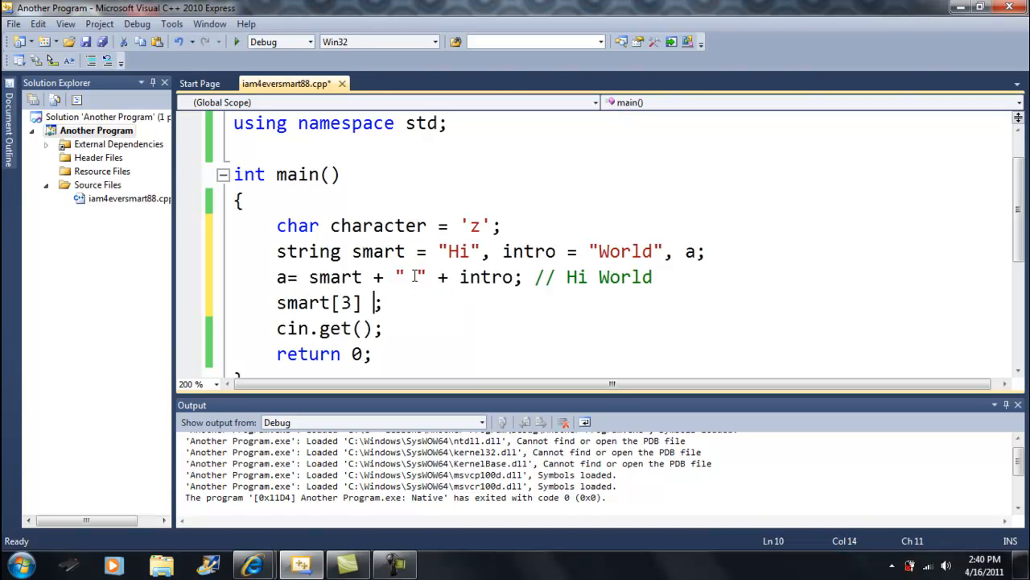
Step: Rewrite the line as smart[3] = 8;, renaming variable a to smart
{"action": "type", "text": "= 8"}
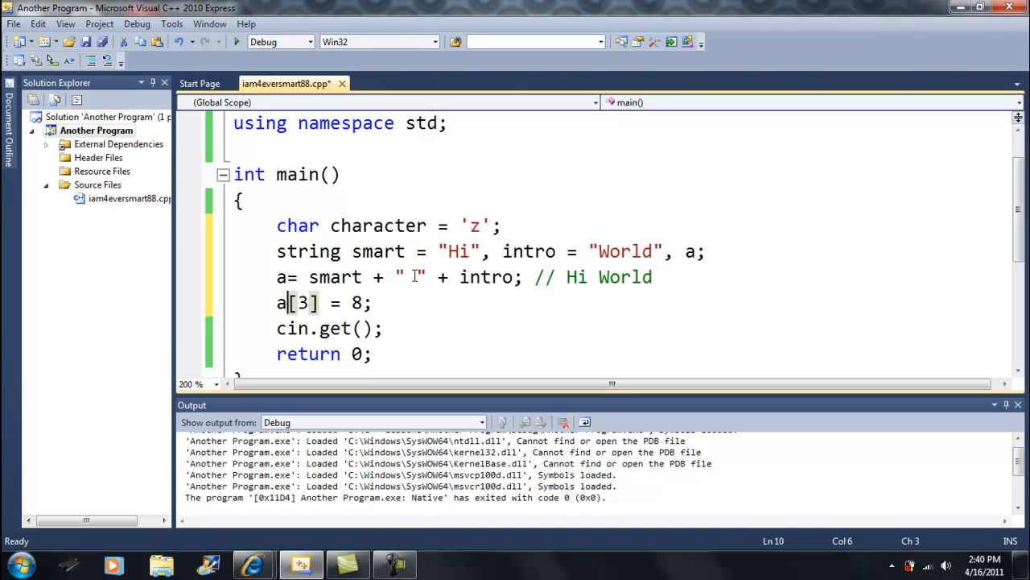
{"action": "left_click", "coordinate": [654, 276]}
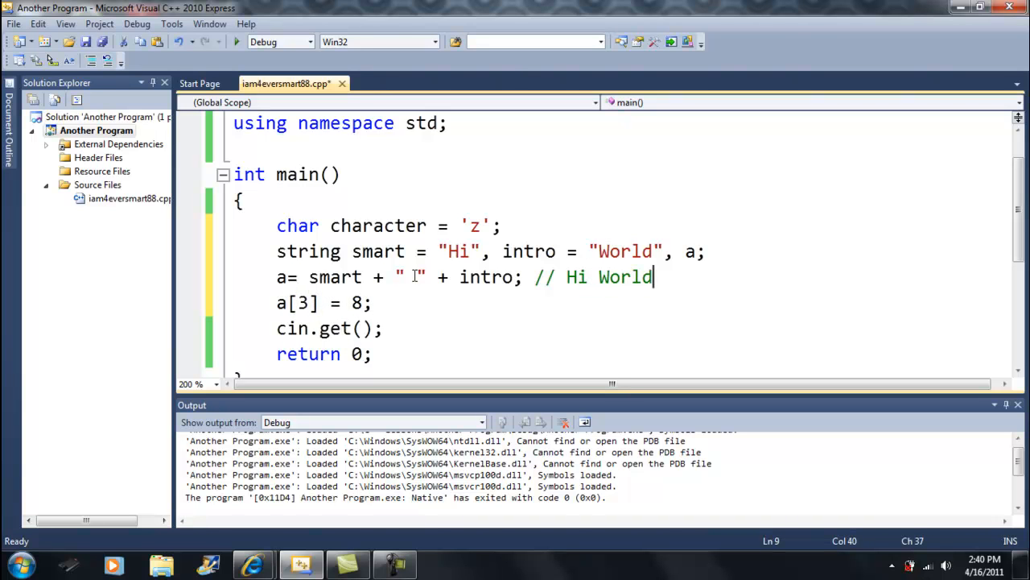
{"action": "left_click", "coordinate": [278, 302]}
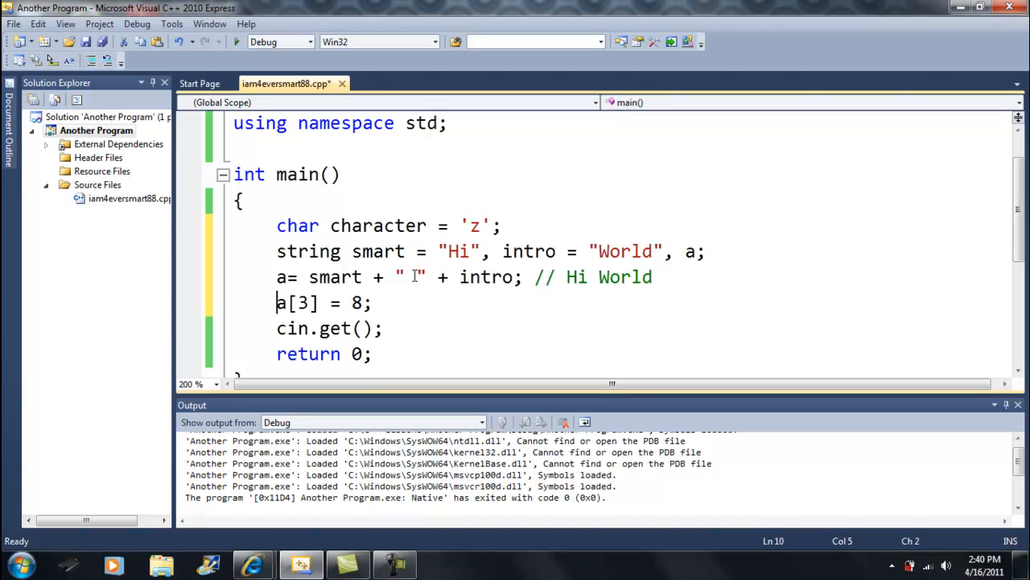
{"action": "type", "text": "s"}
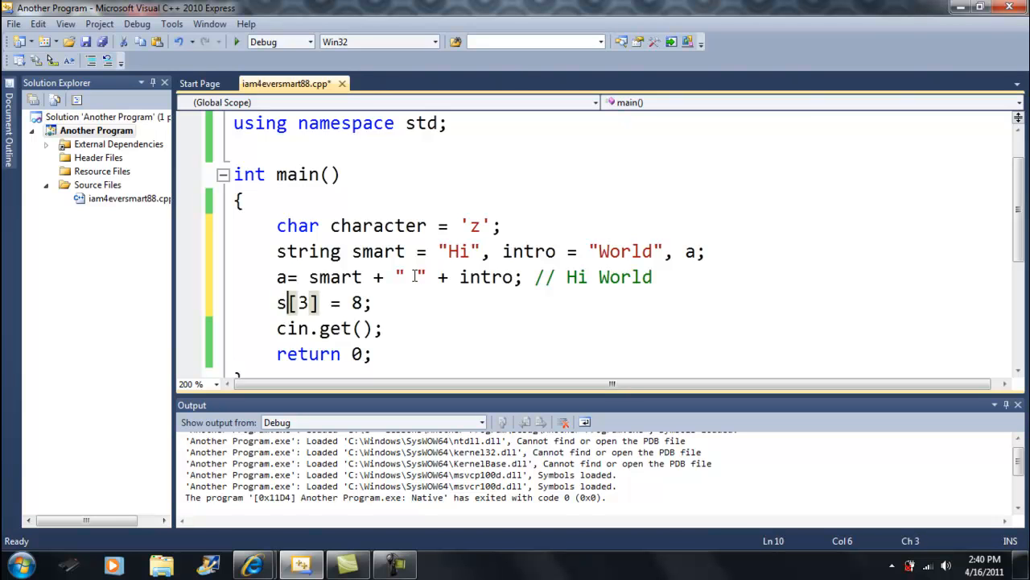
{"action": "type", "text": "mart"}
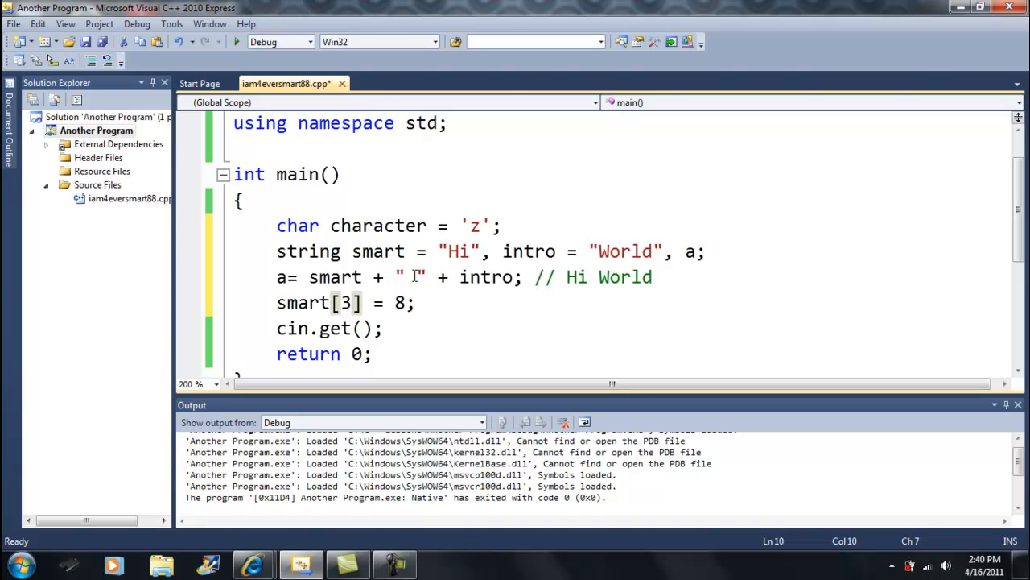